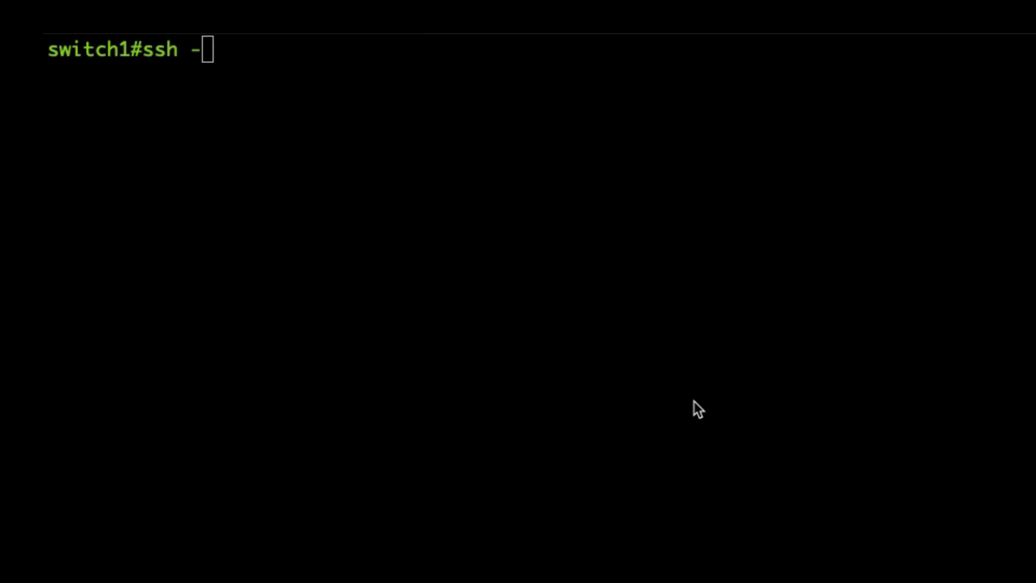
SSH to switch2 as userexec then privexec, checking privilege levels 7 and 15
text(l userexec)
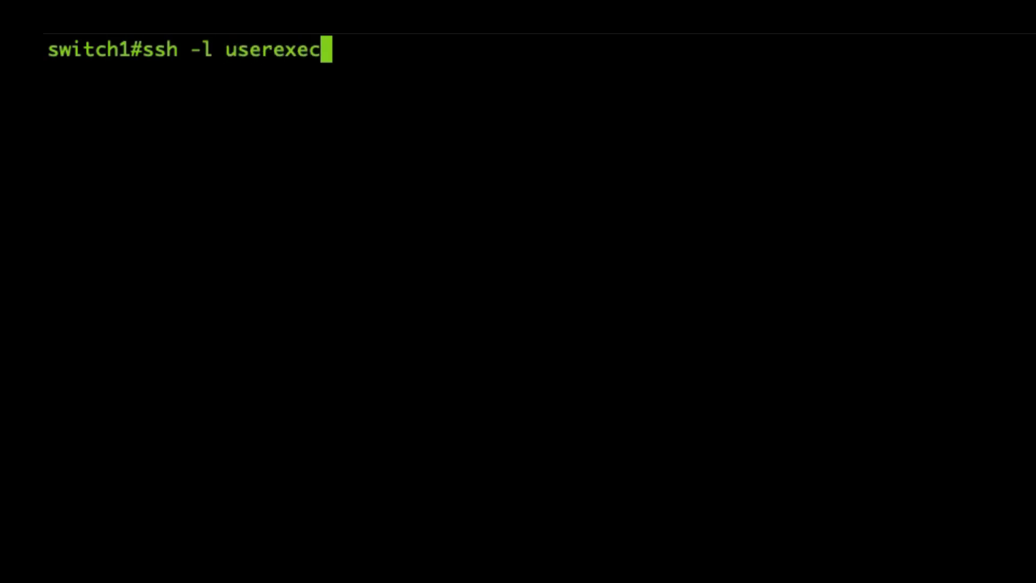
key(Return)
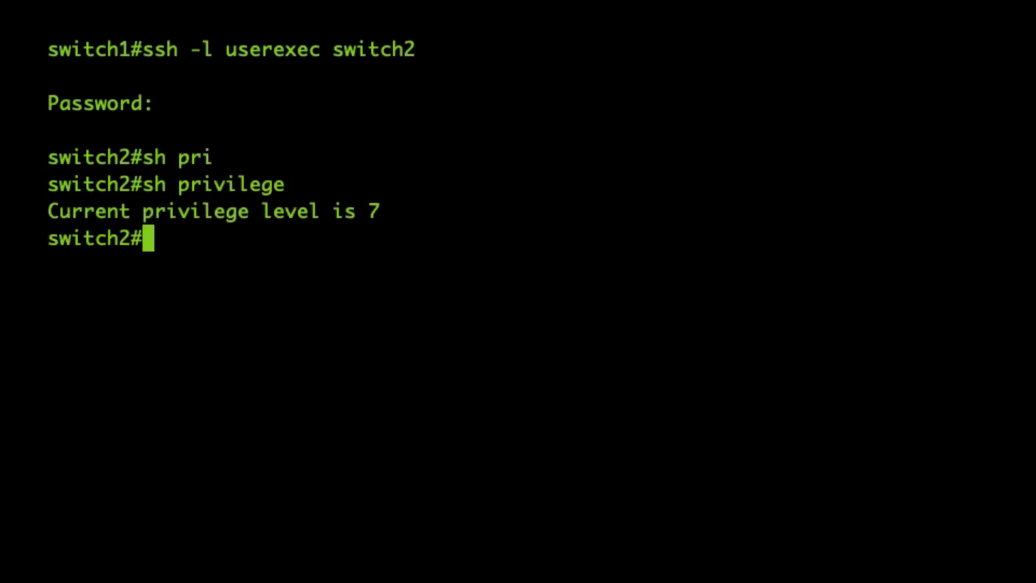
text(exi)
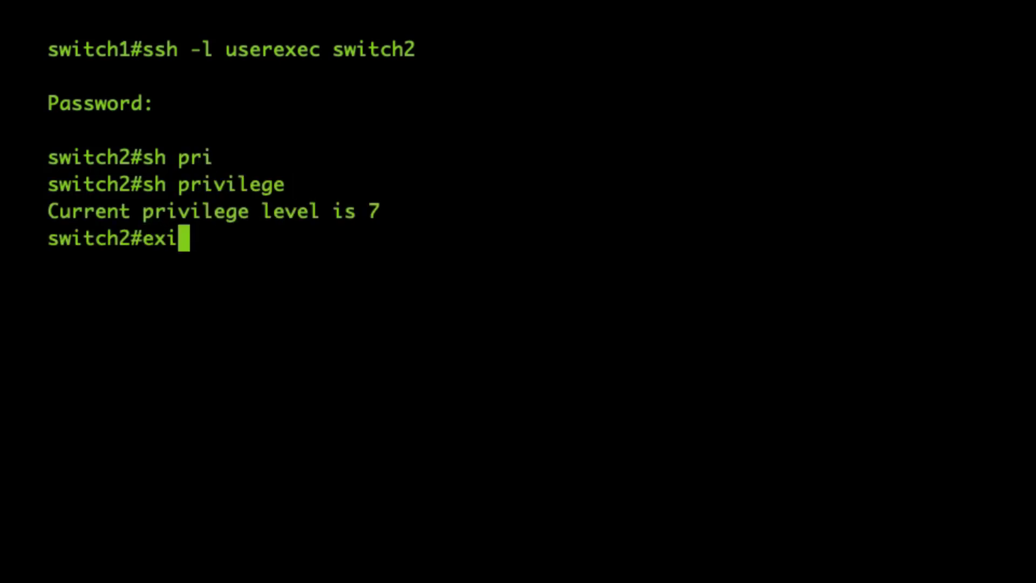
key(Return)
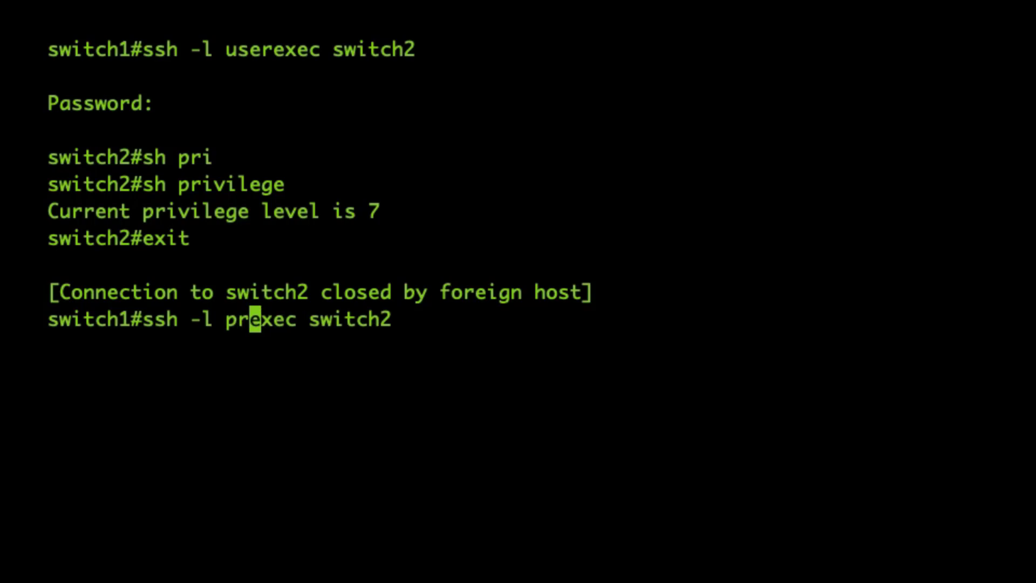
key(Return)
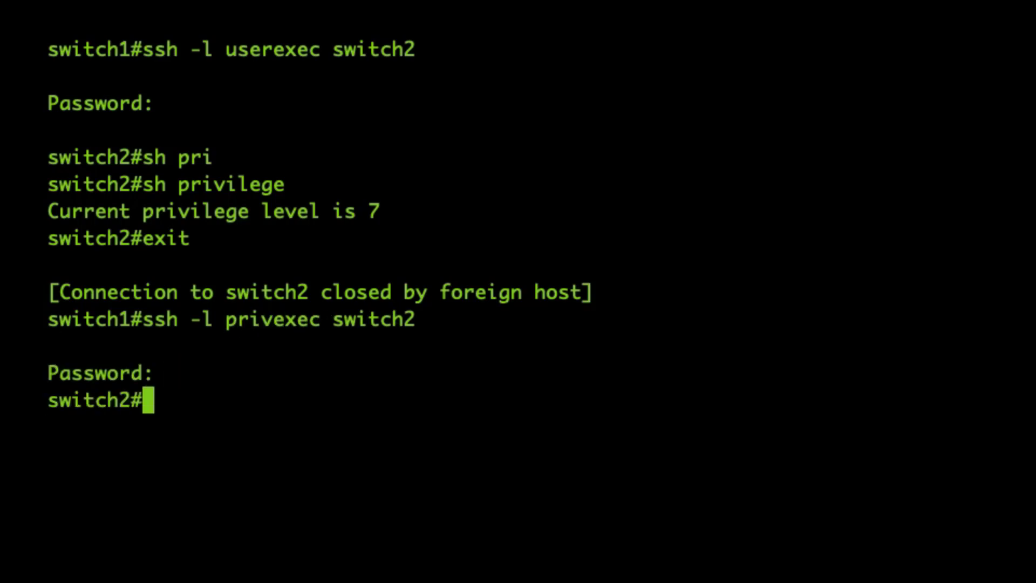
text(sh pri)
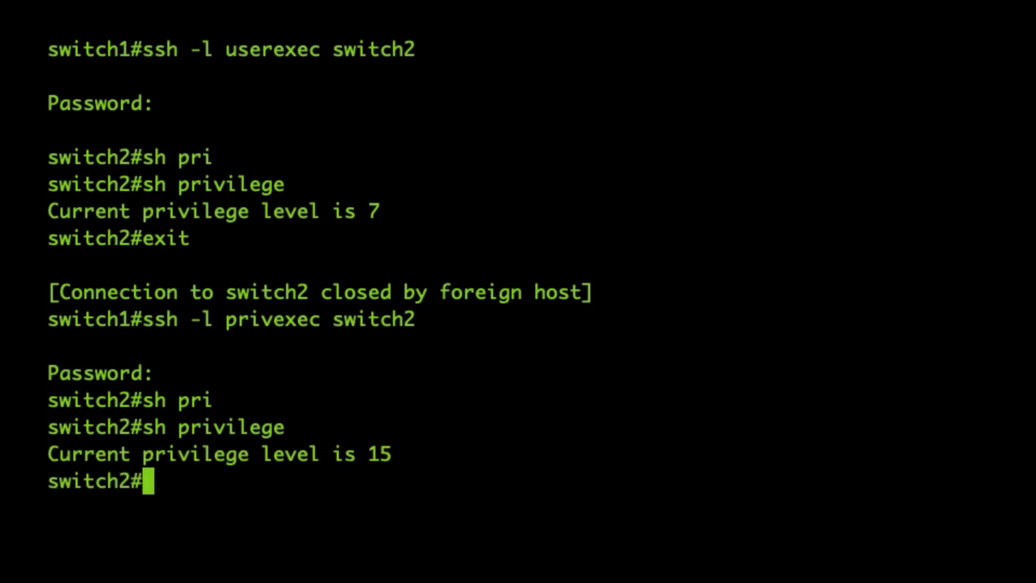
mouse_move(766, 377)
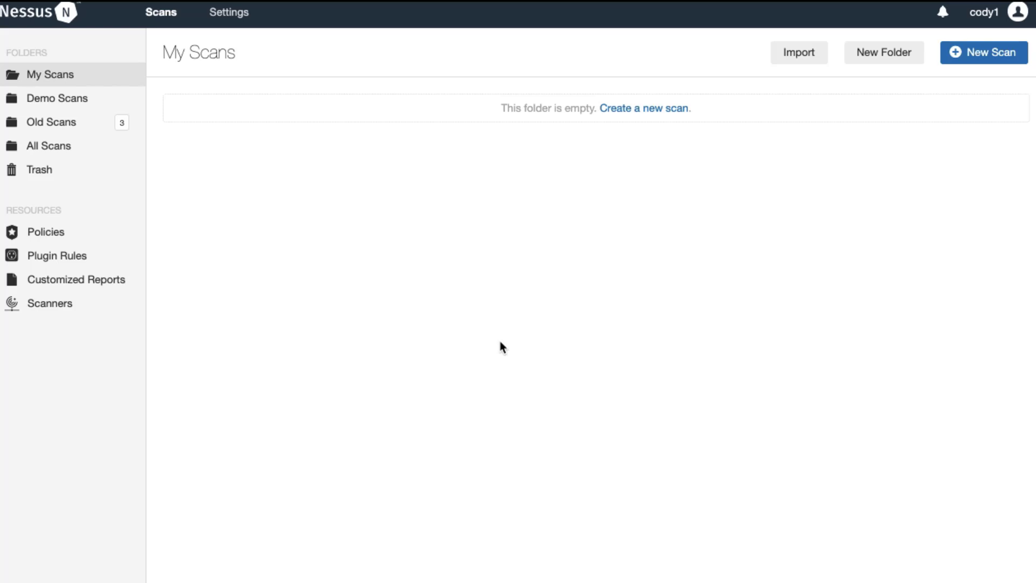
Create an Advanced Scan named switch2 targeting 10.31.100.253 and show its credential settings
click(984, 53)
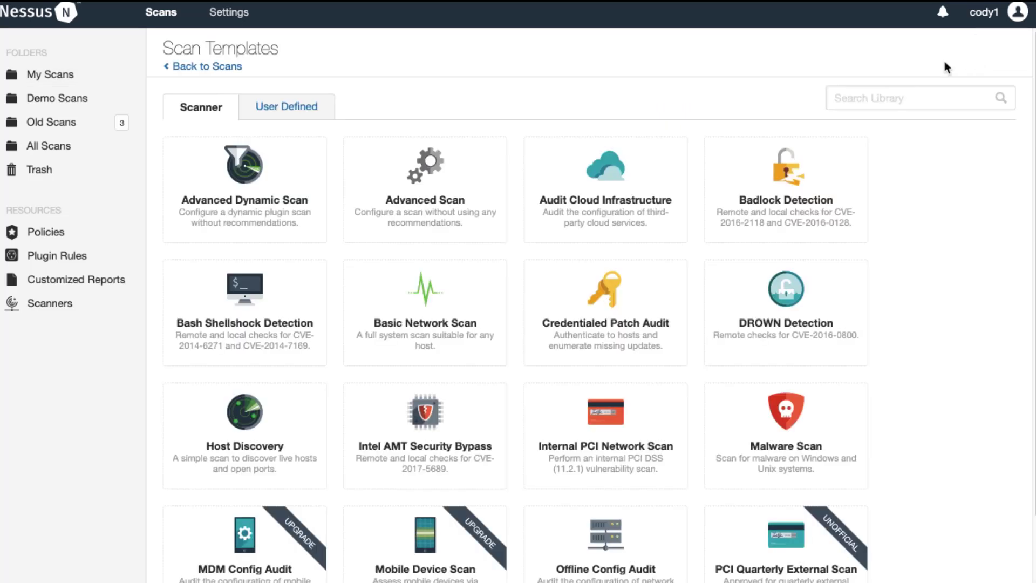
click(424, 189)
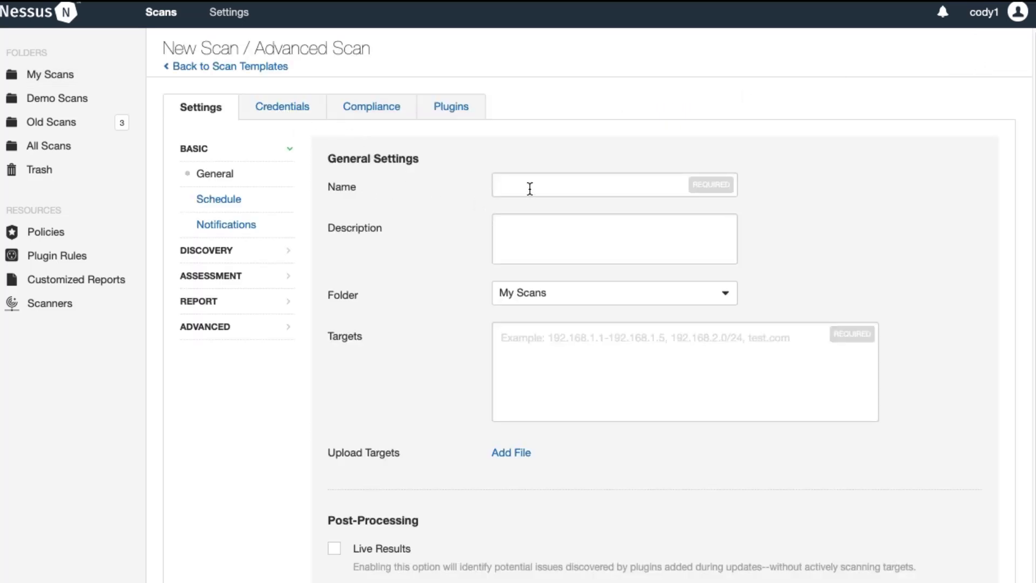
text(switch2)
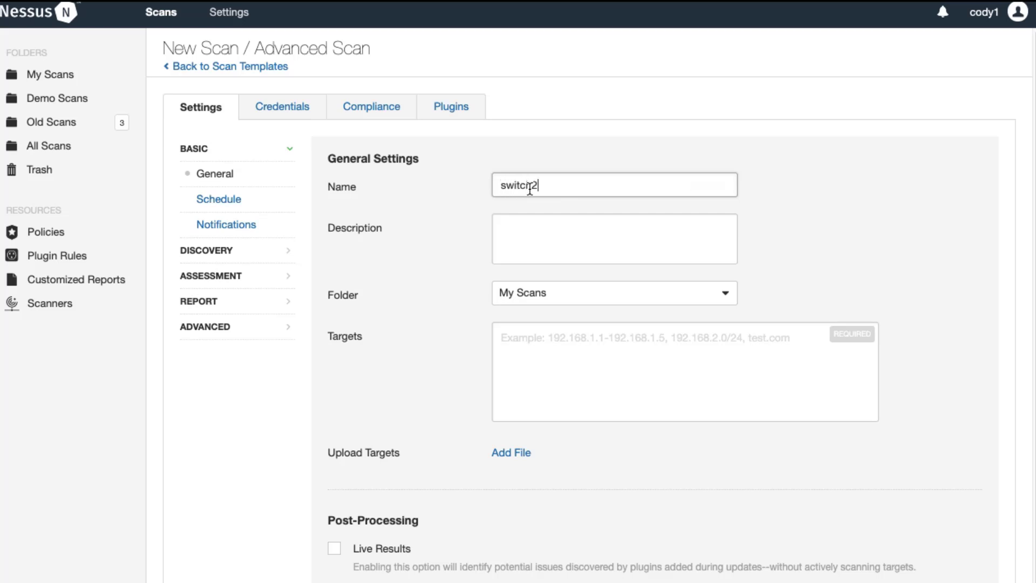
text(10.31.100.253)
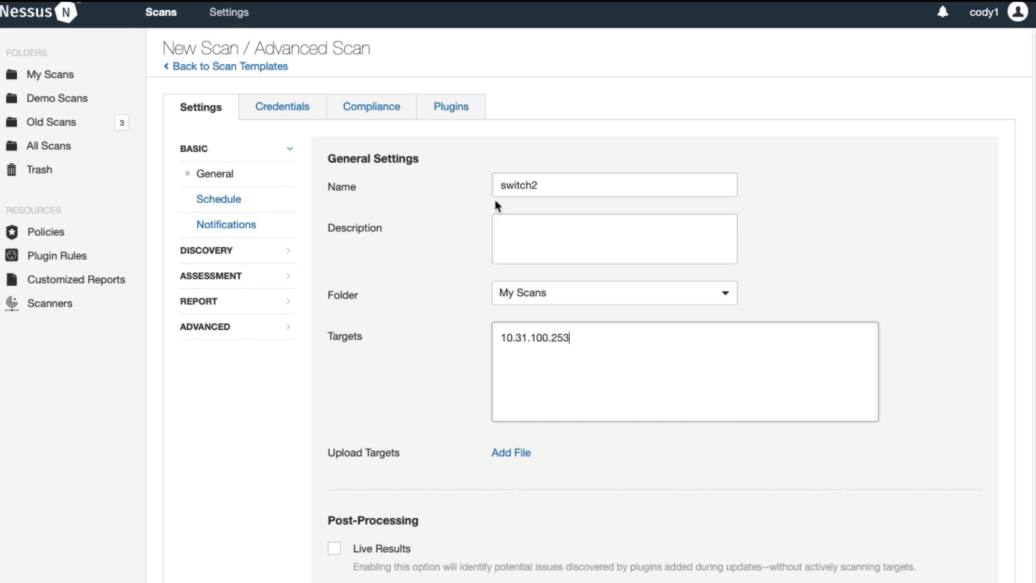
click(281, 106)
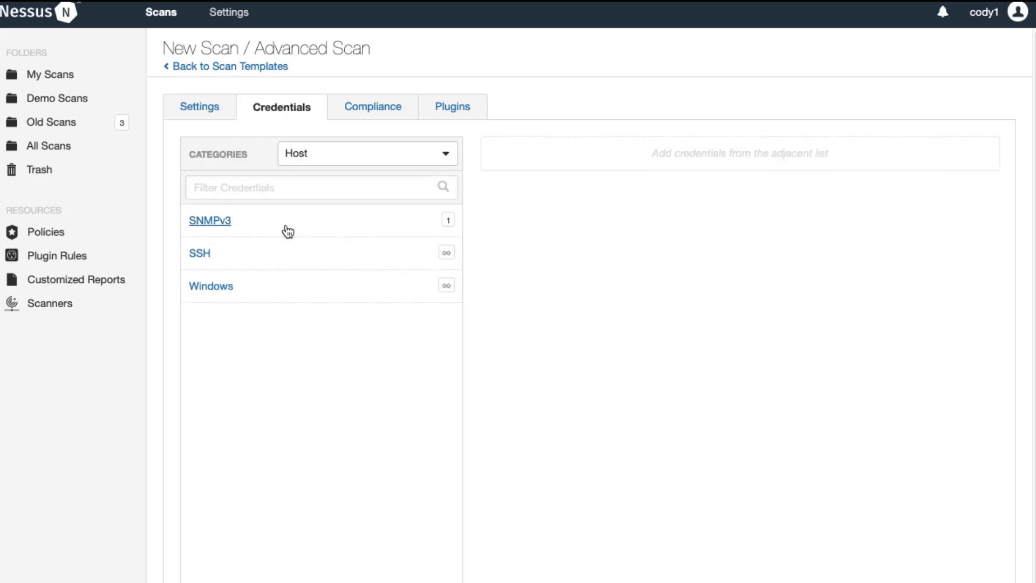
Add an SSH credential using password authentication with username userexec and its password
click(200, 253)
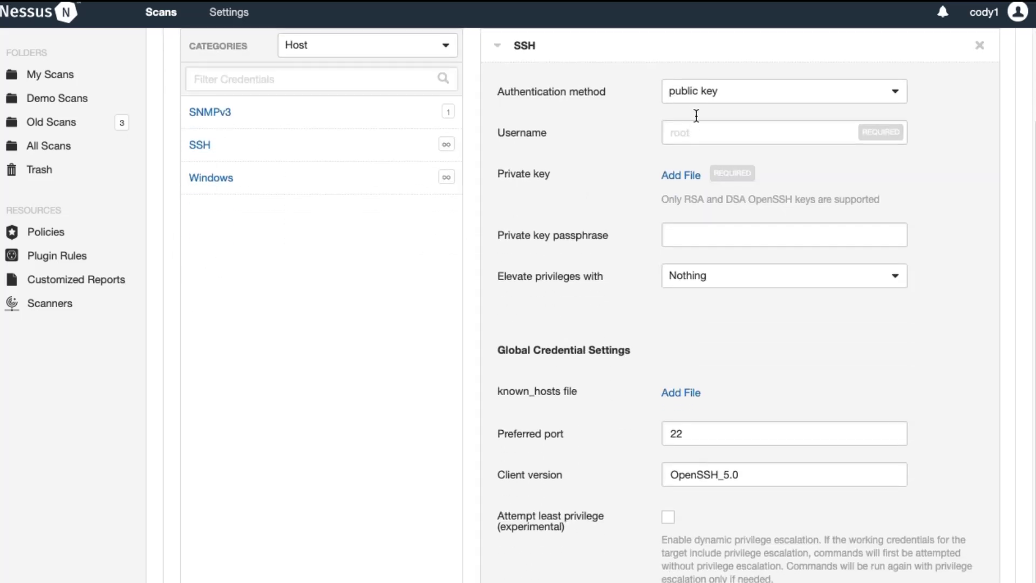
click(784, 91)
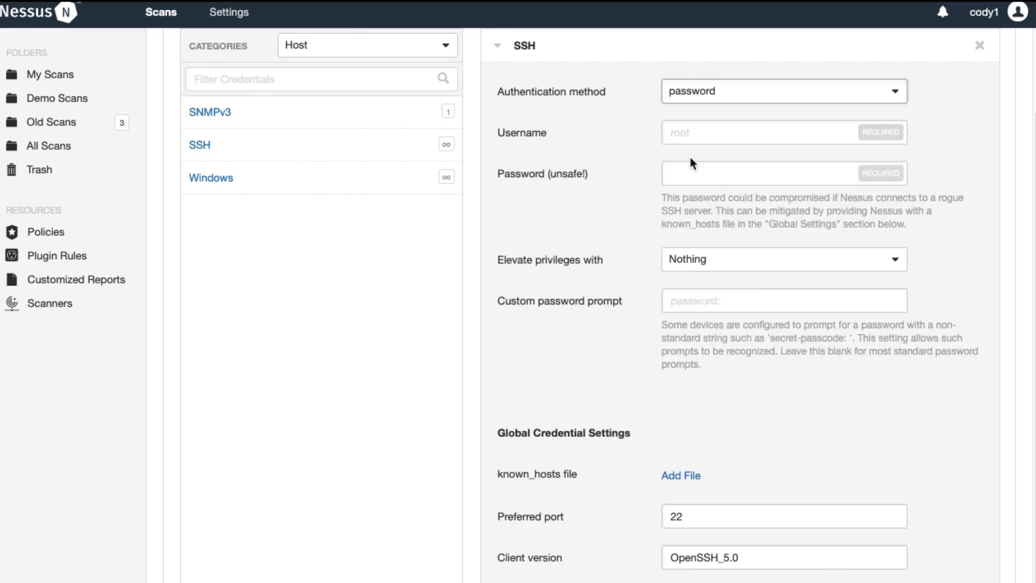
text(user)
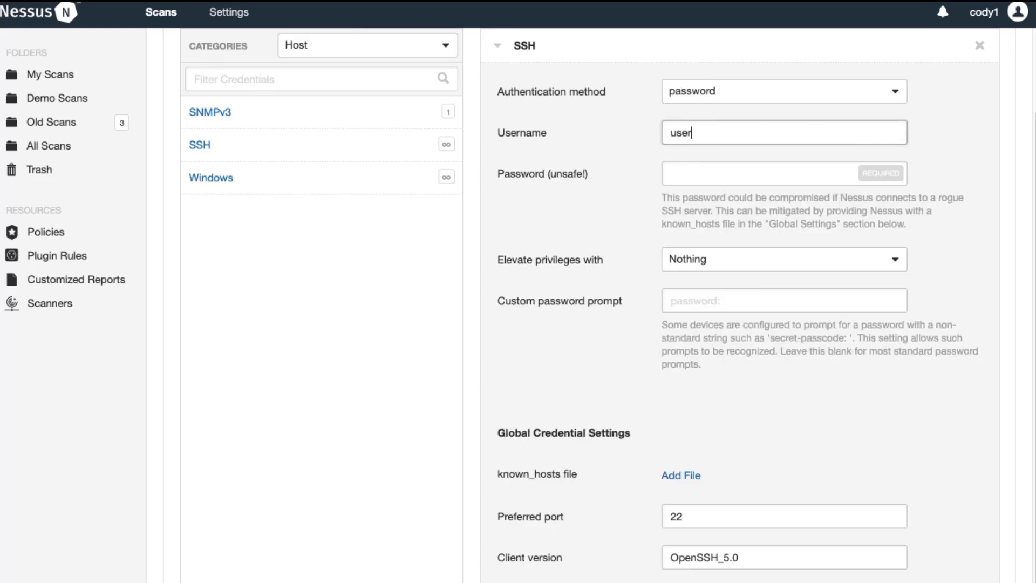
text(exec)
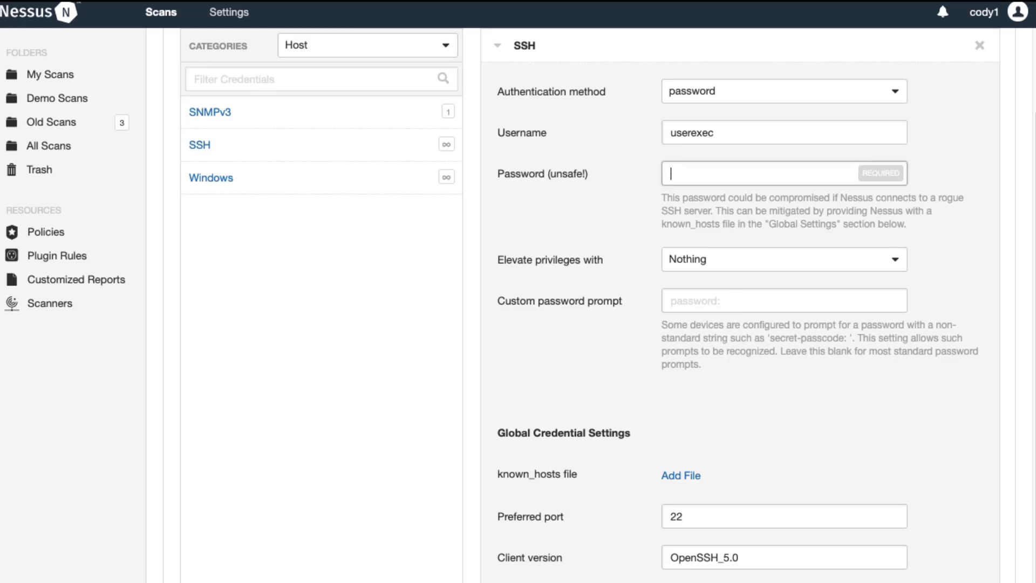
text(•••)
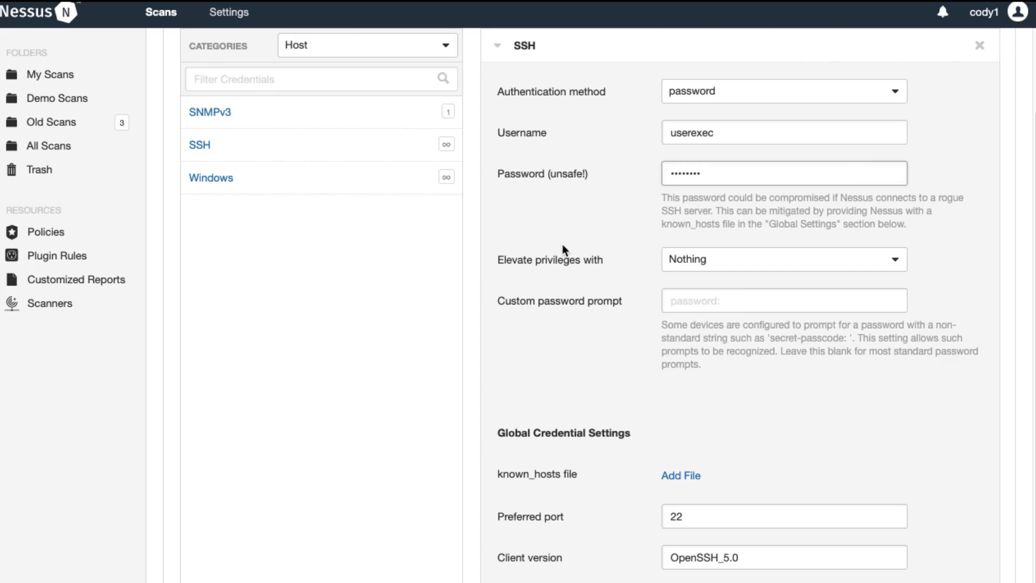
mouse_move(570, 283)
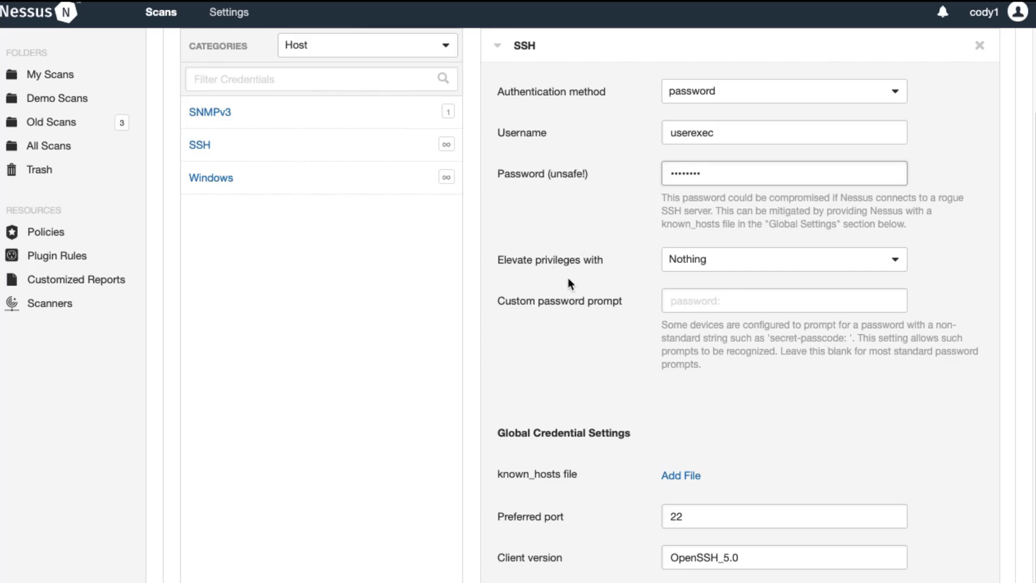
scroll(up, 3)
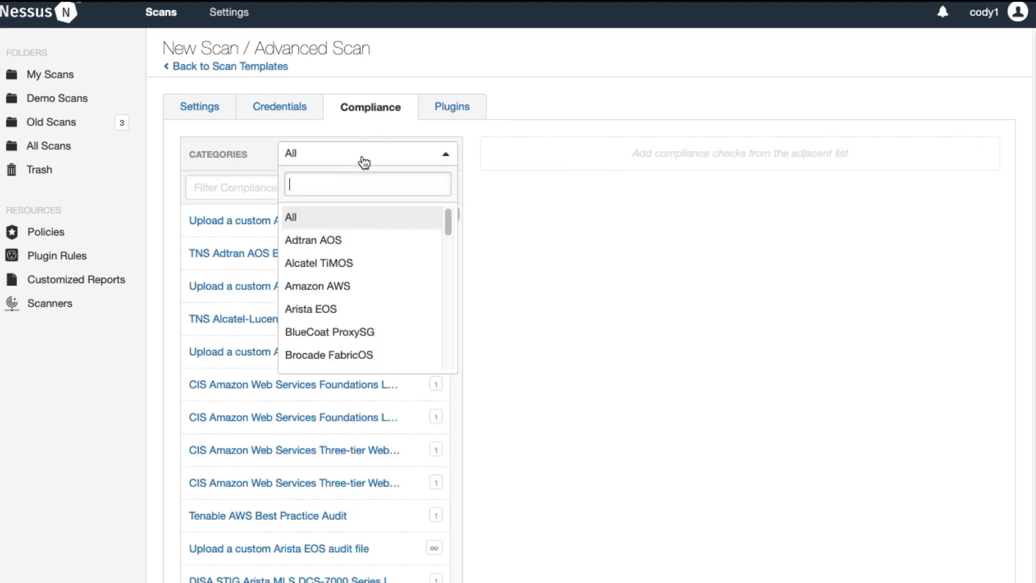
Filter compliance to Cisco IOS, add CIS Cisco IOS 12 L1 v4.0.0, and save the scan
scroll(down, 3)
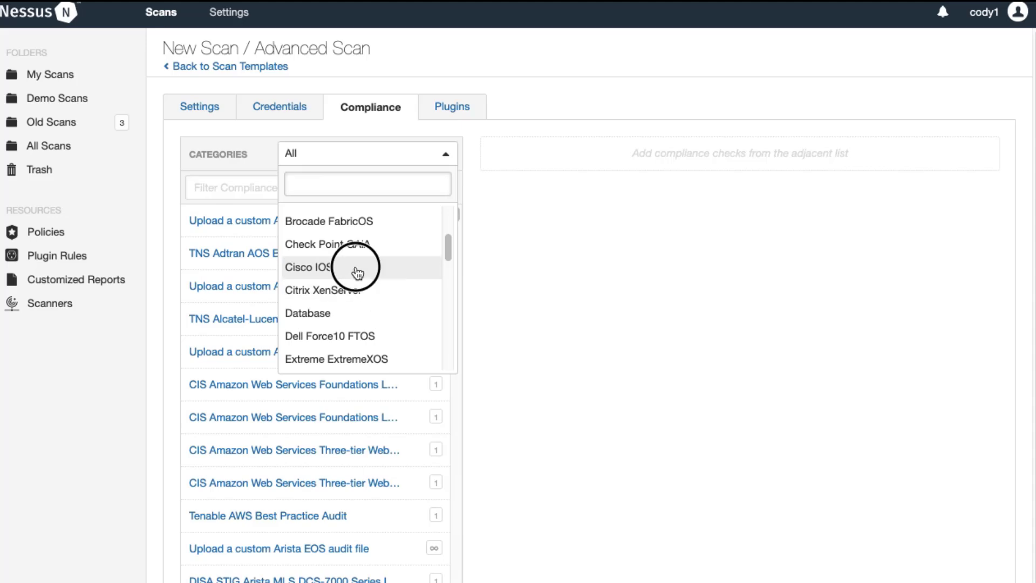
click(312, 267)
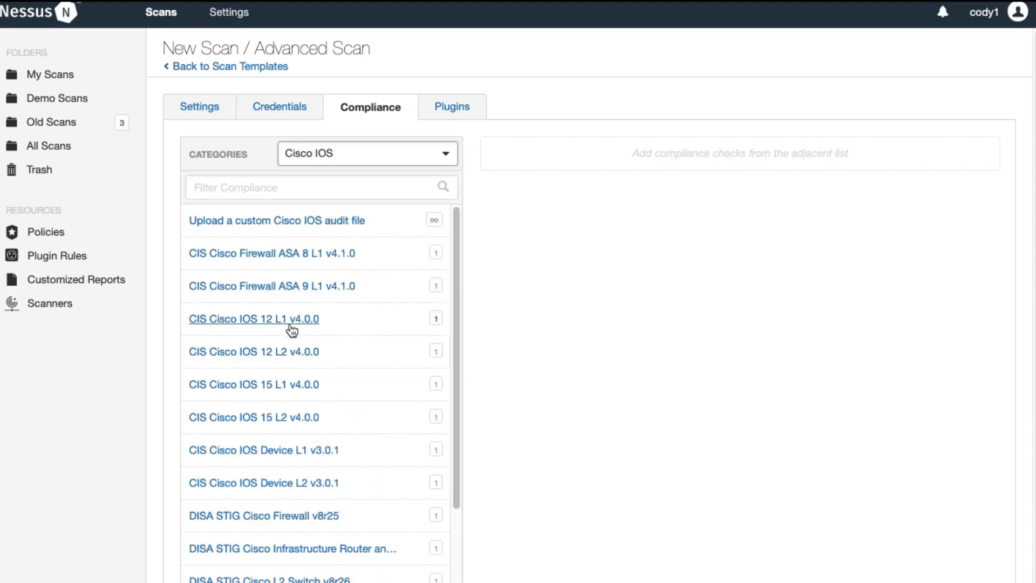
mouse_move(253, 318)
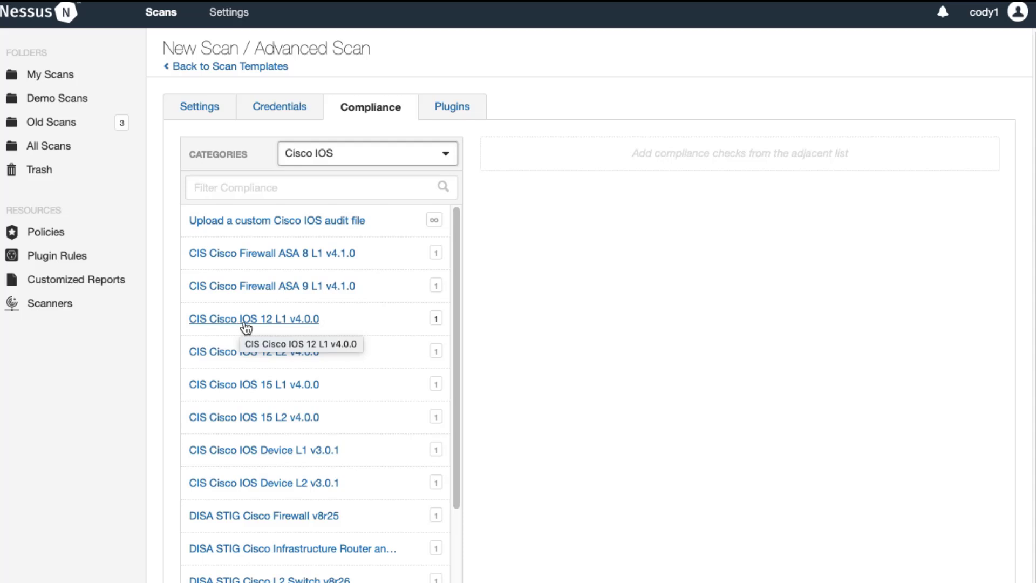
click(253, 318)
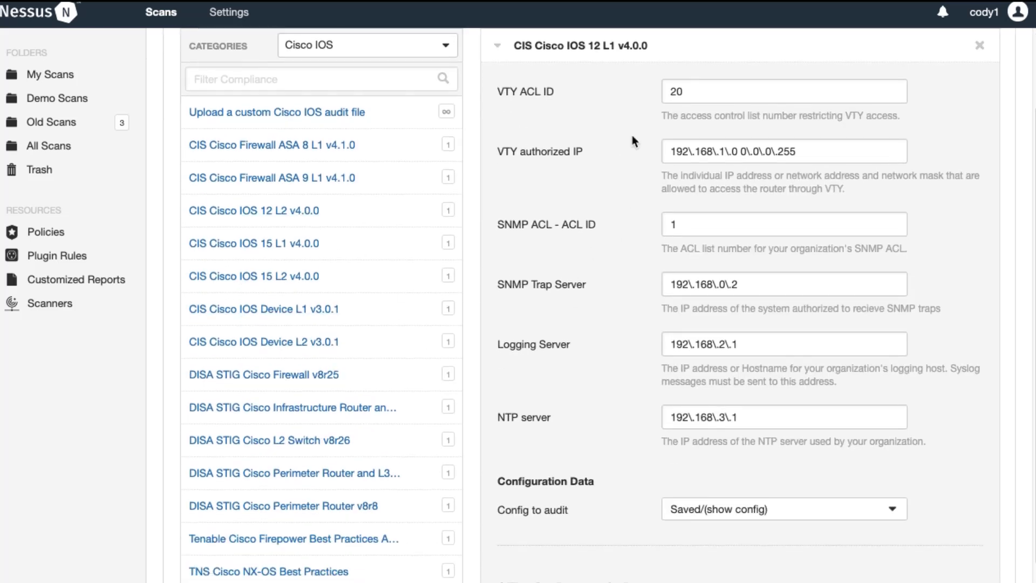
scroll(down, 3)
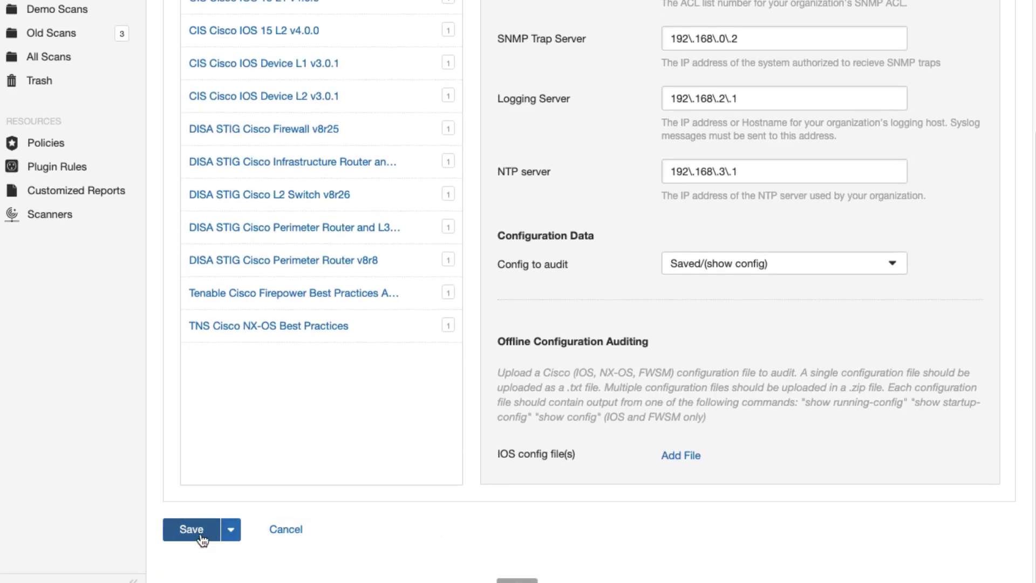
click(191, 530)
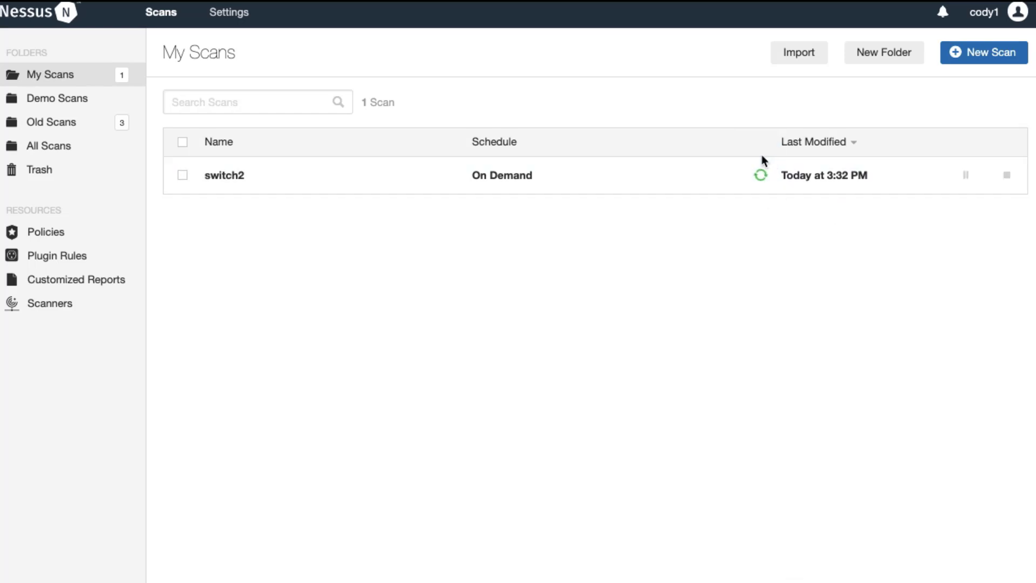
Open the switch2 results and check Nessus Scan Information shows credentialed checks as userexec
click(223, 175)
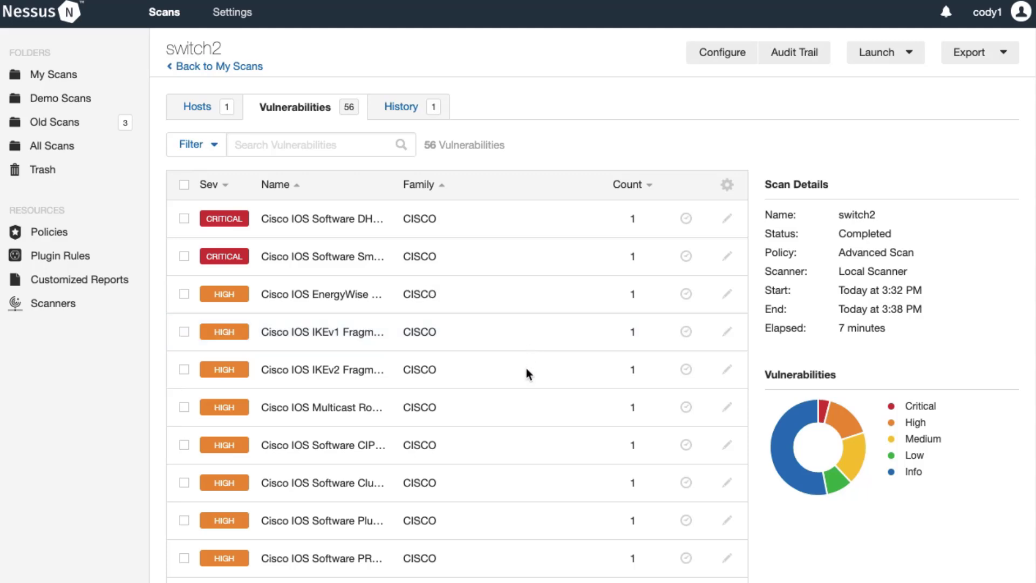
scroll(down, 3)
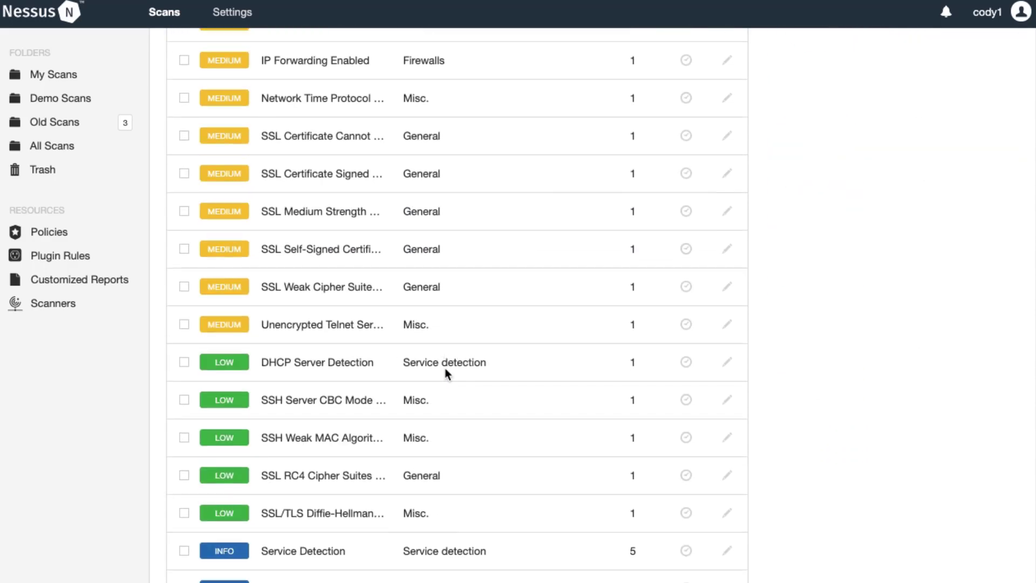
scroll(down, 3)
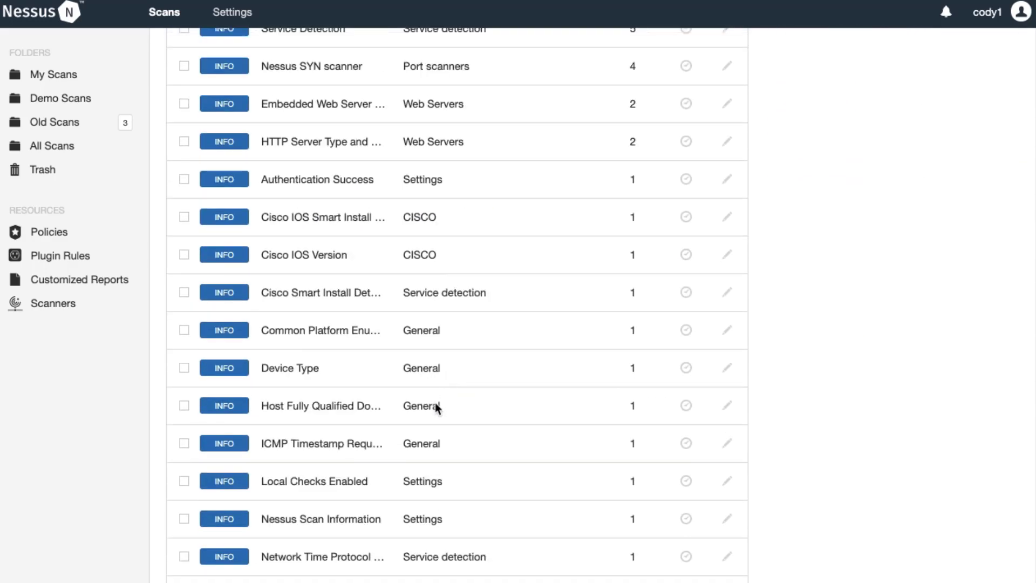
click(321, 518)
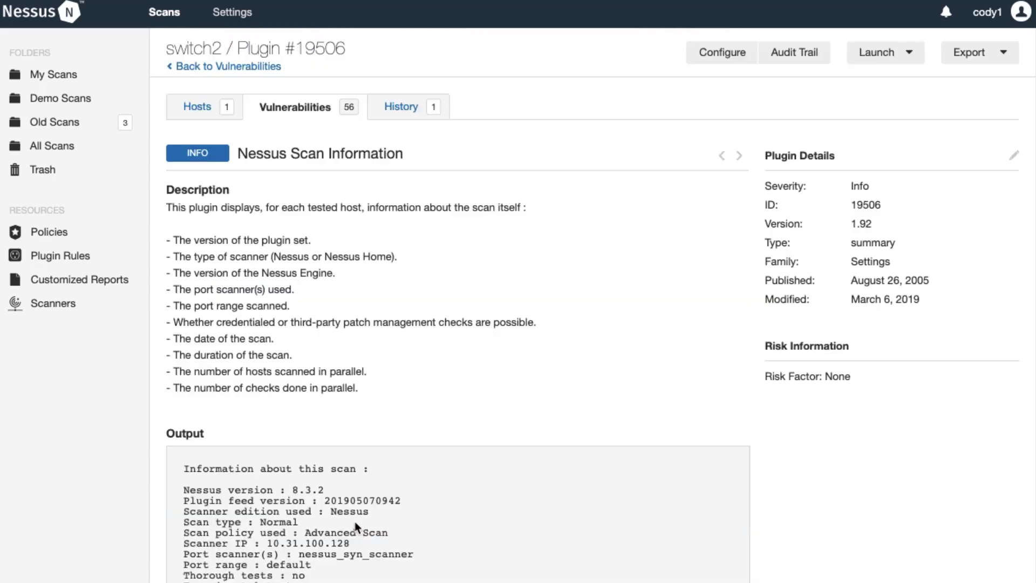
scroll(down, 3)
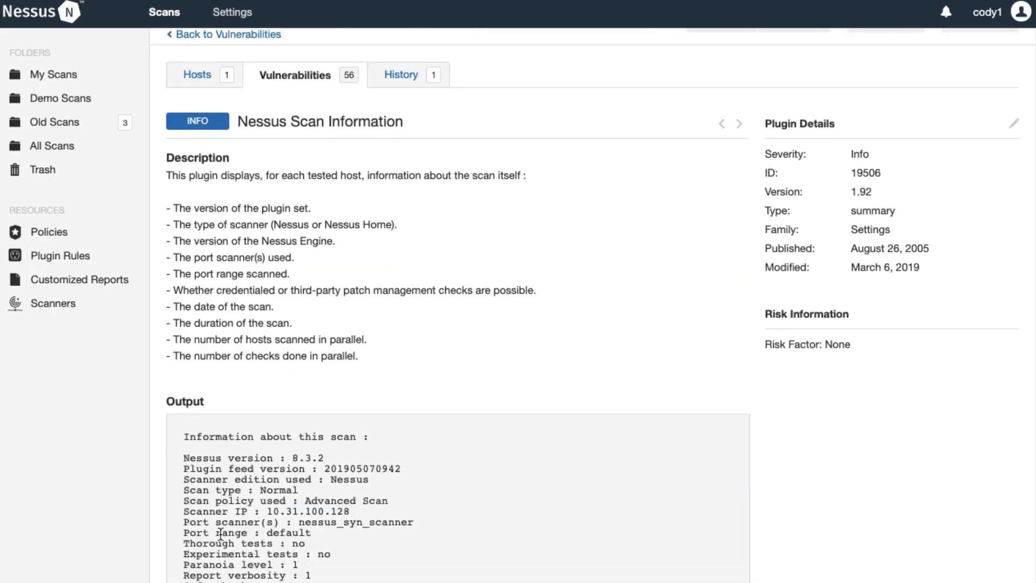
scroll(down, 3)
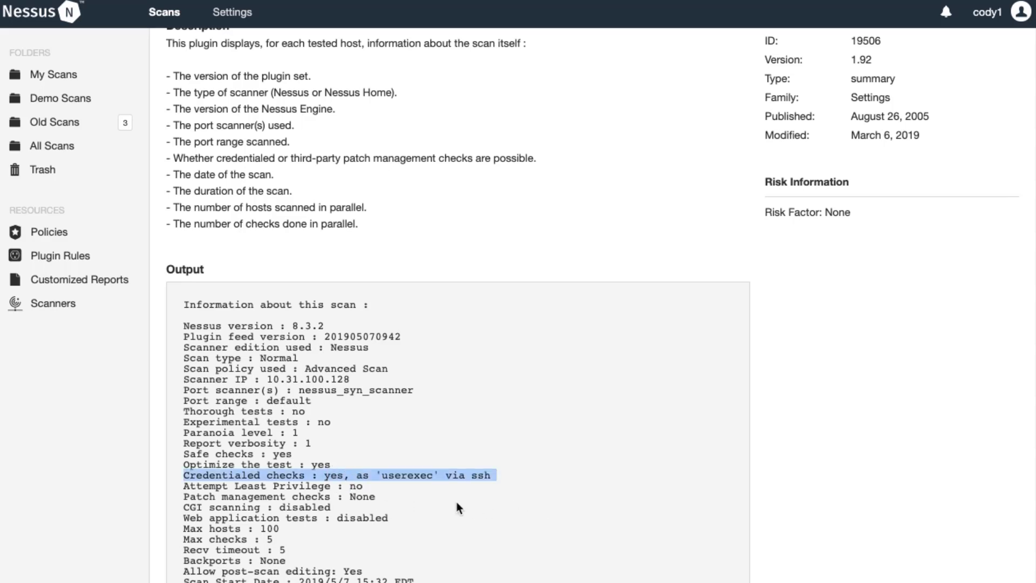
mouse_move(413, 475)
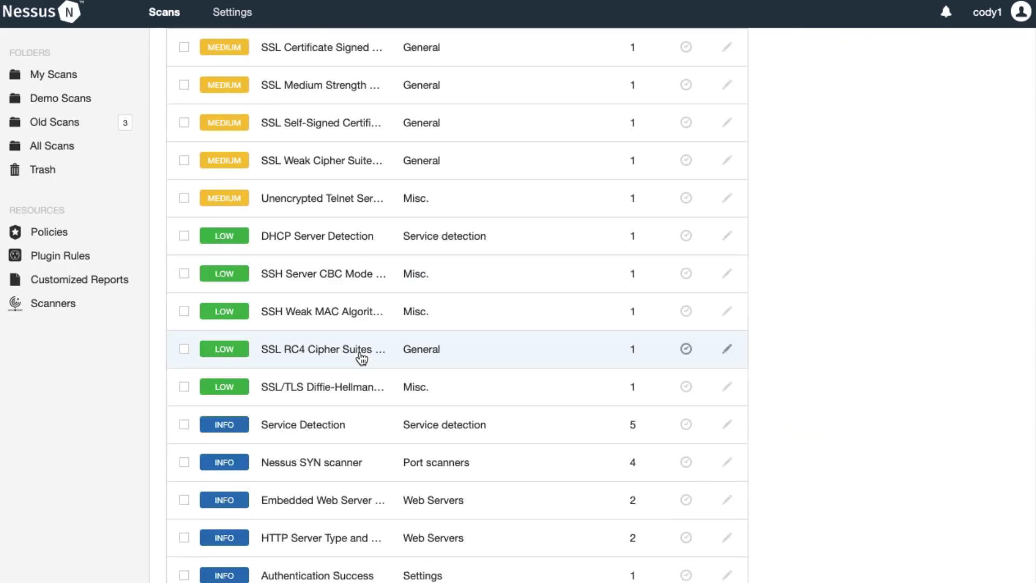
Scroll through the switch2 list of 56 vulnerabilities
scroll(down, 3)
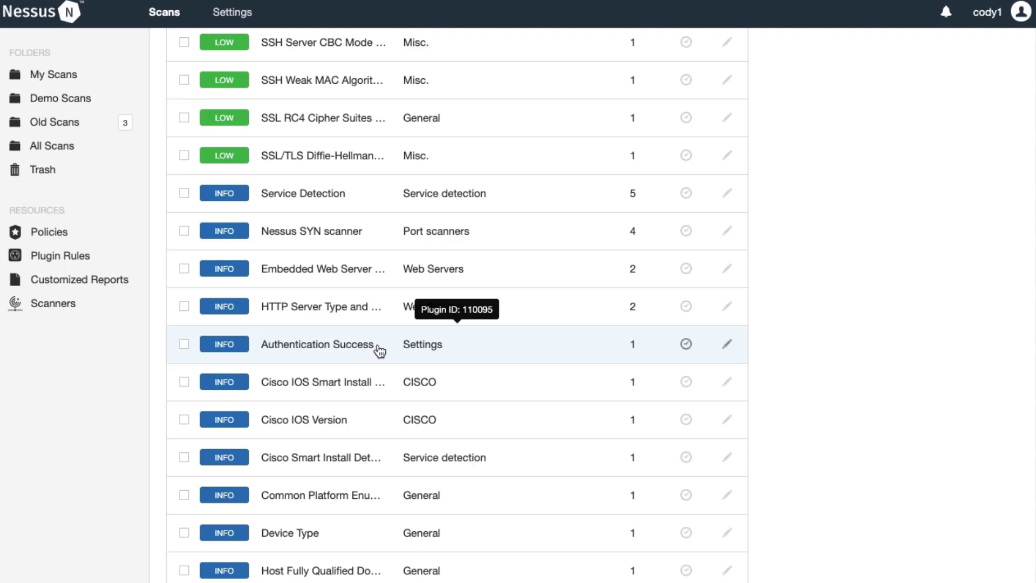
scroll(down, 3)
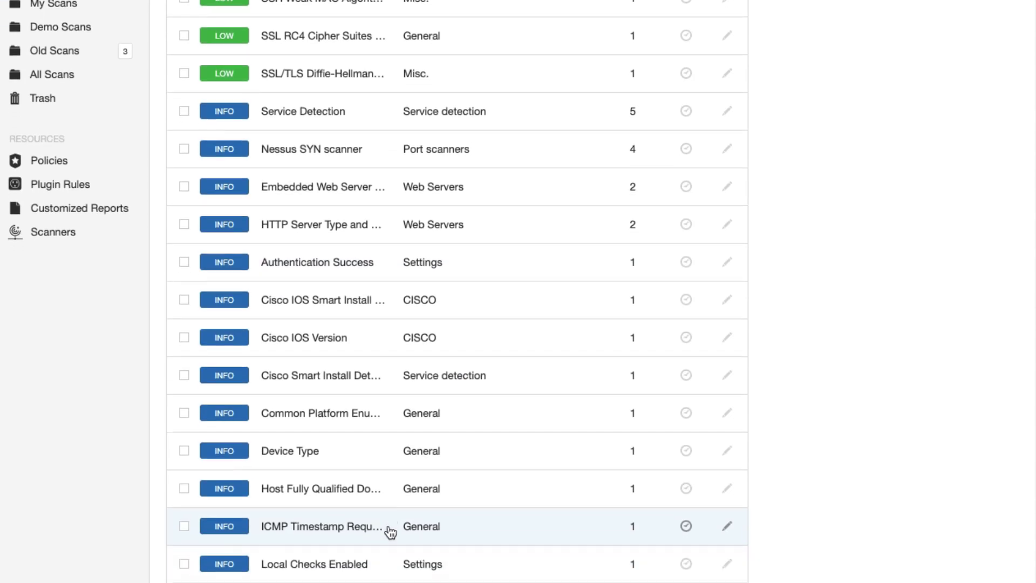
scroll(down, 3)
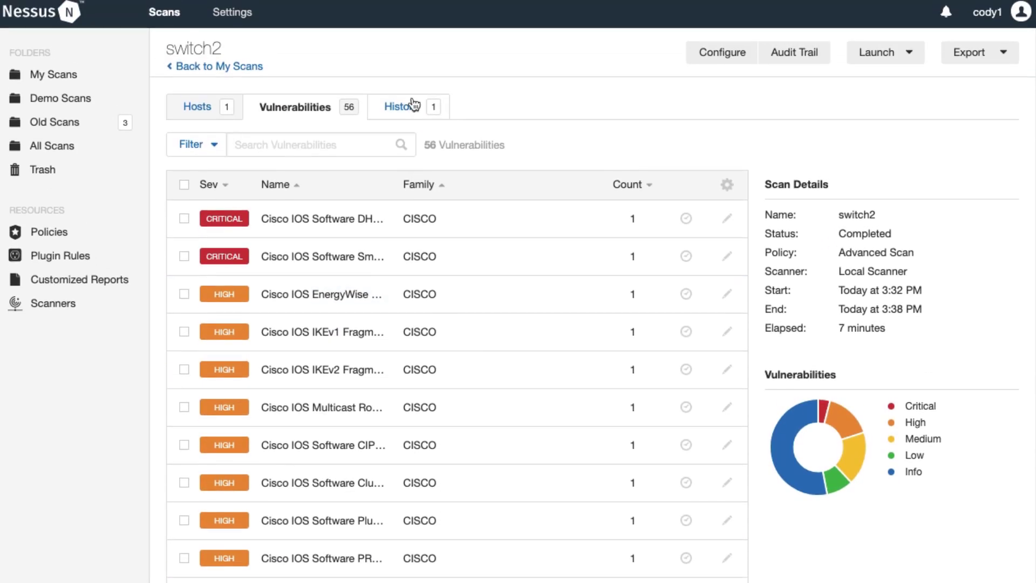
mouse_move(447, 133)
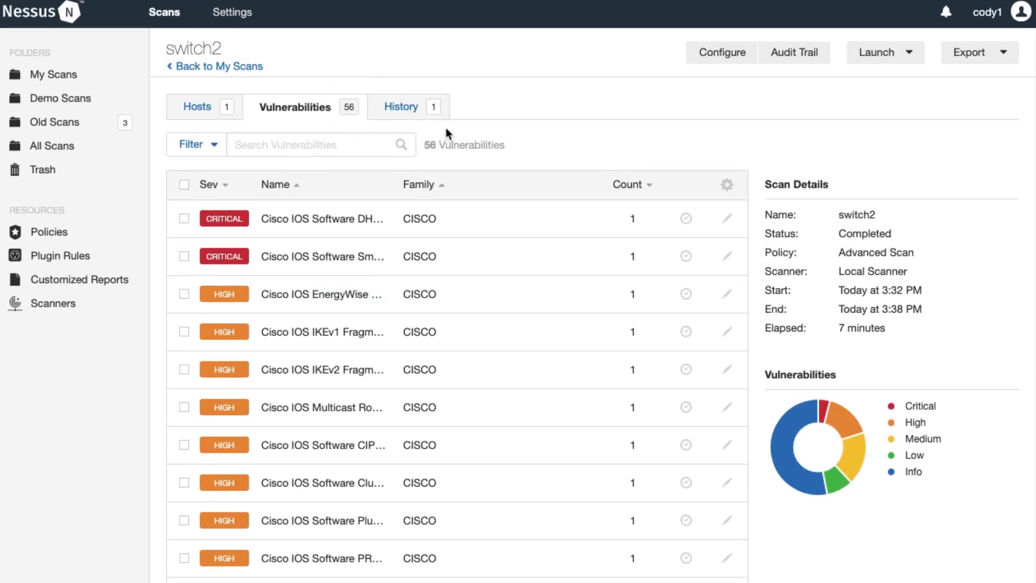
mouse_move(353, 104)
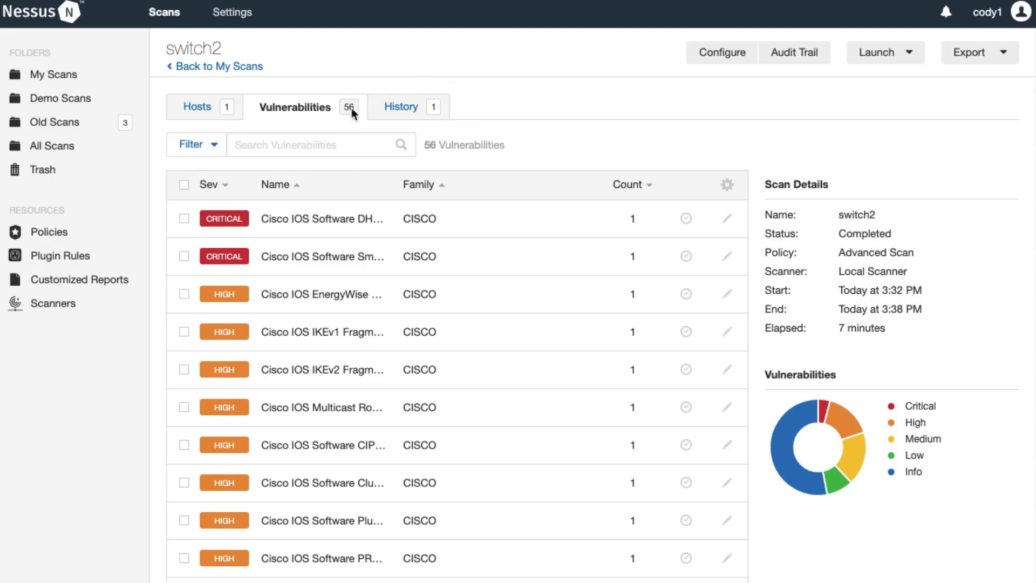
mouse_move(789, 70)
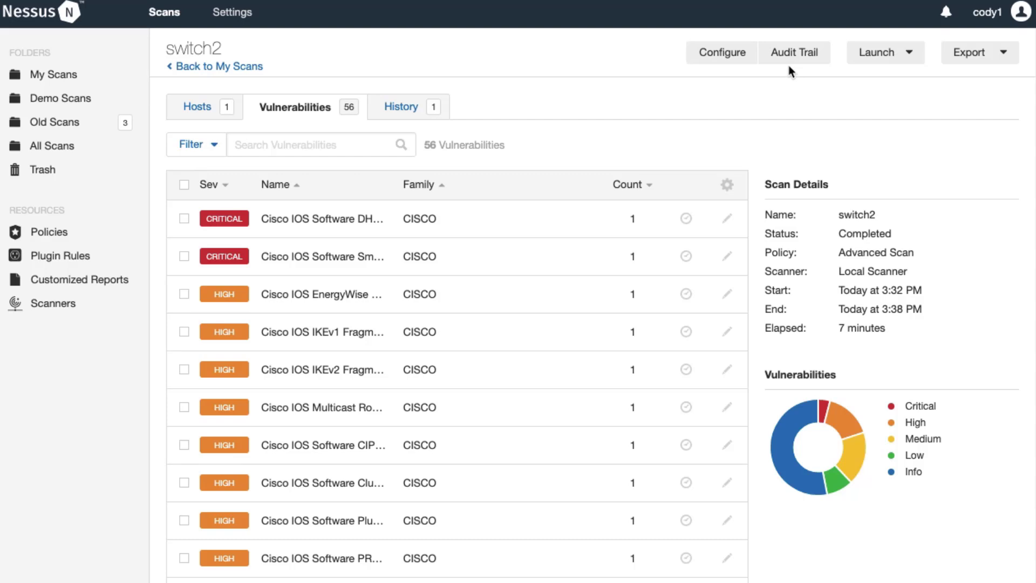
Replace the switch2 SSH credential username userexec with privexec and save the configuration
click(721, 53)
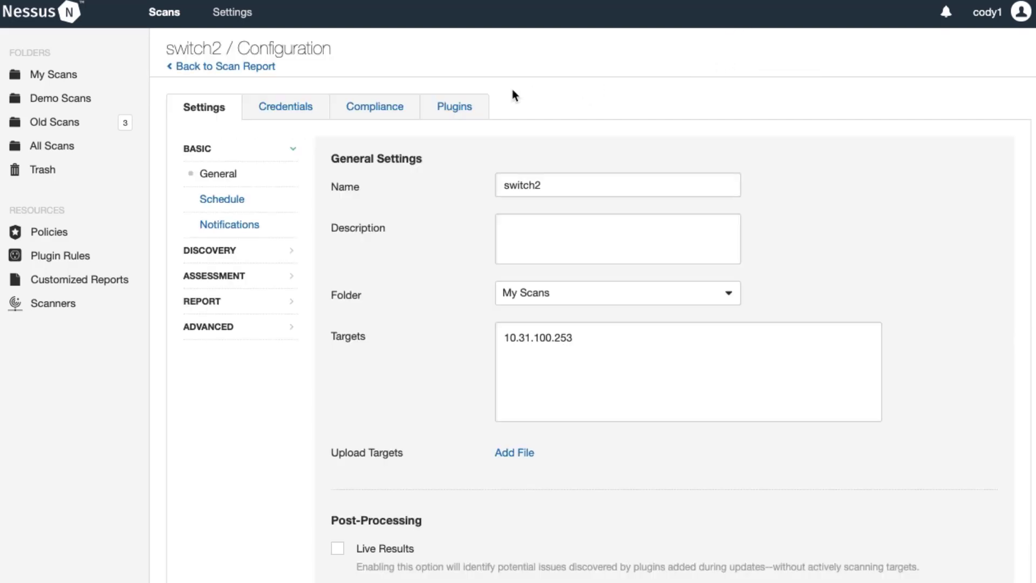
click(285, 106)
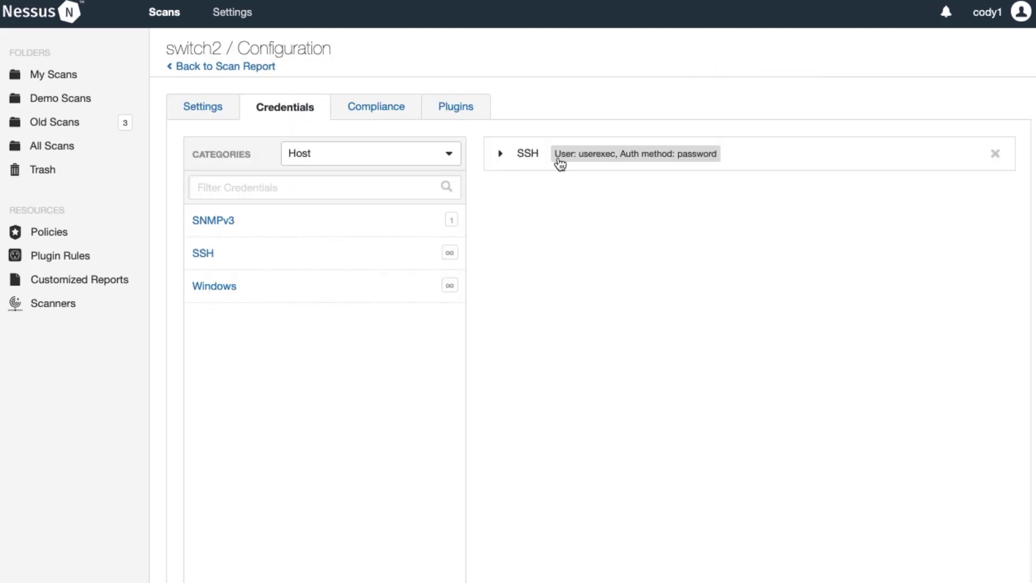
click(501, 153)
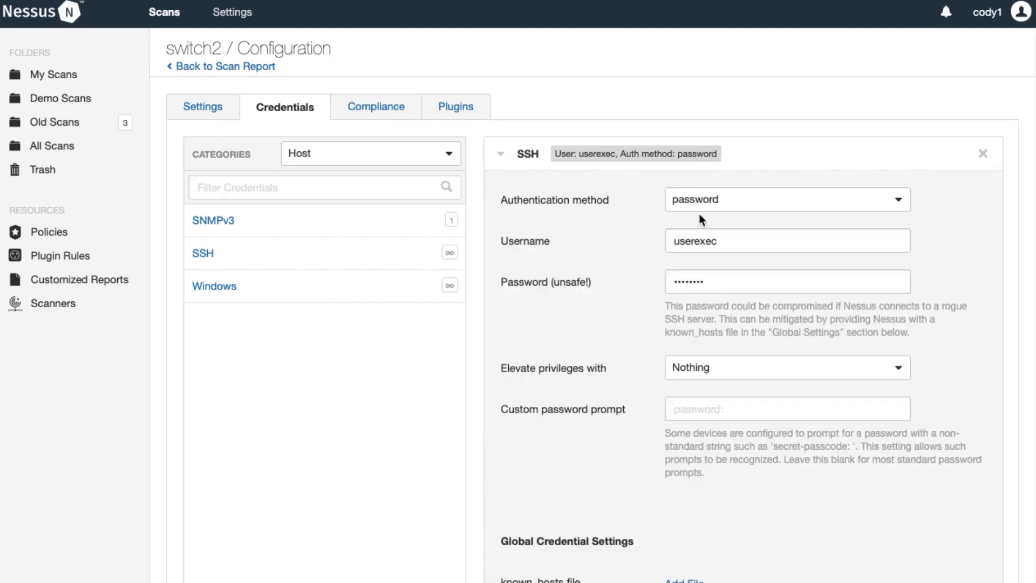
double_click(703, 240)
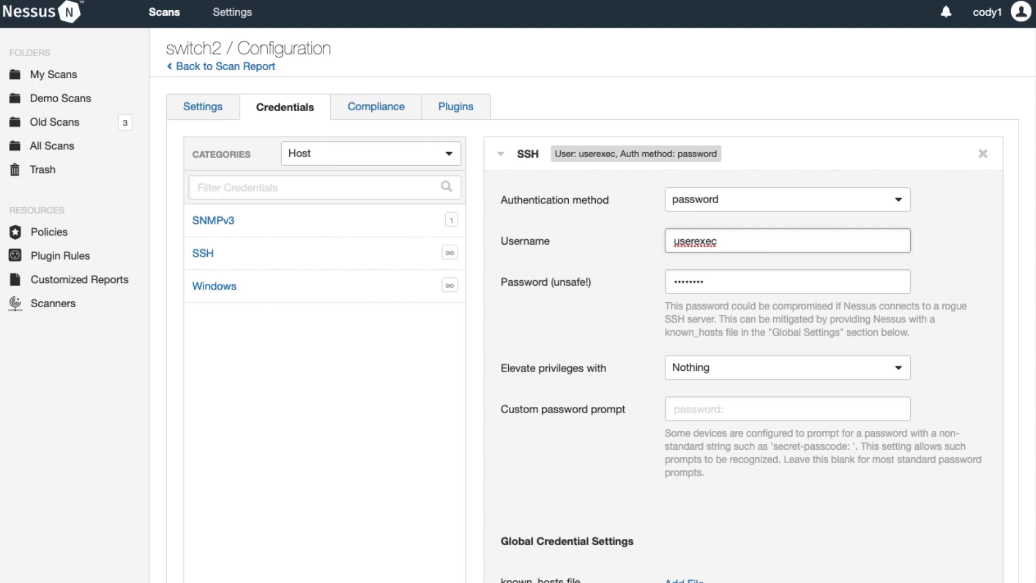
text(privexec)
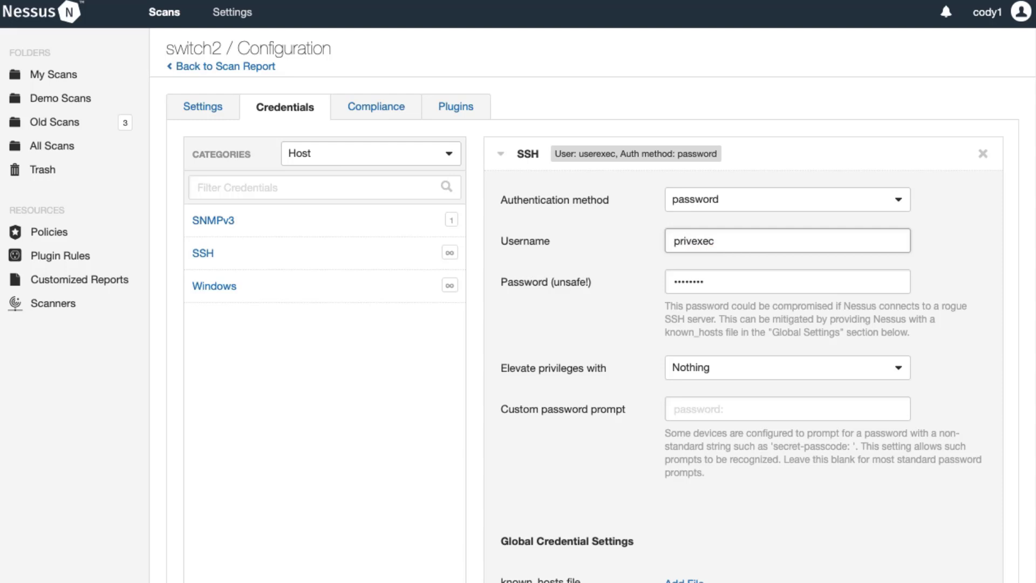
click(375, 106)
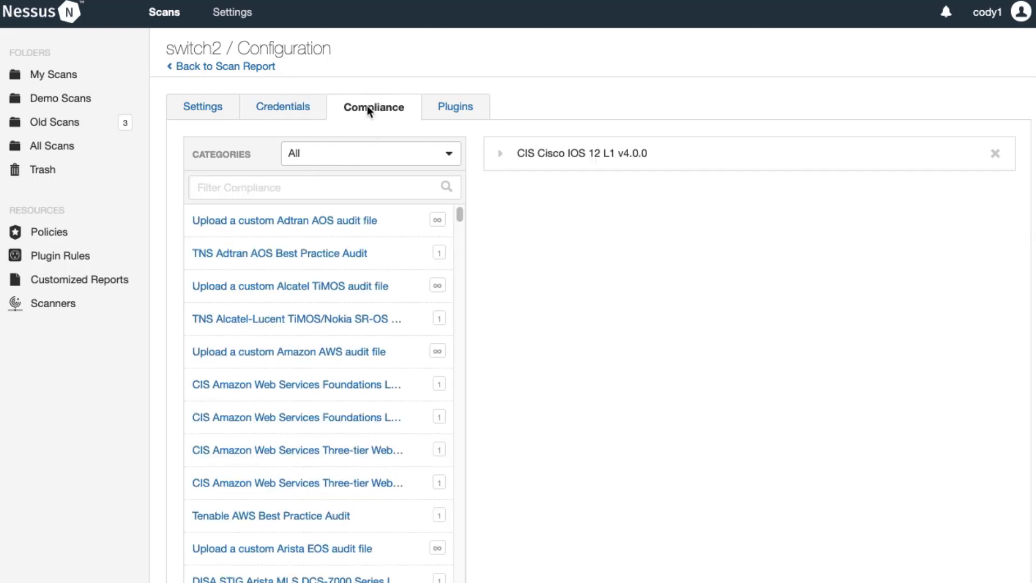
mouse_move(277, 118)
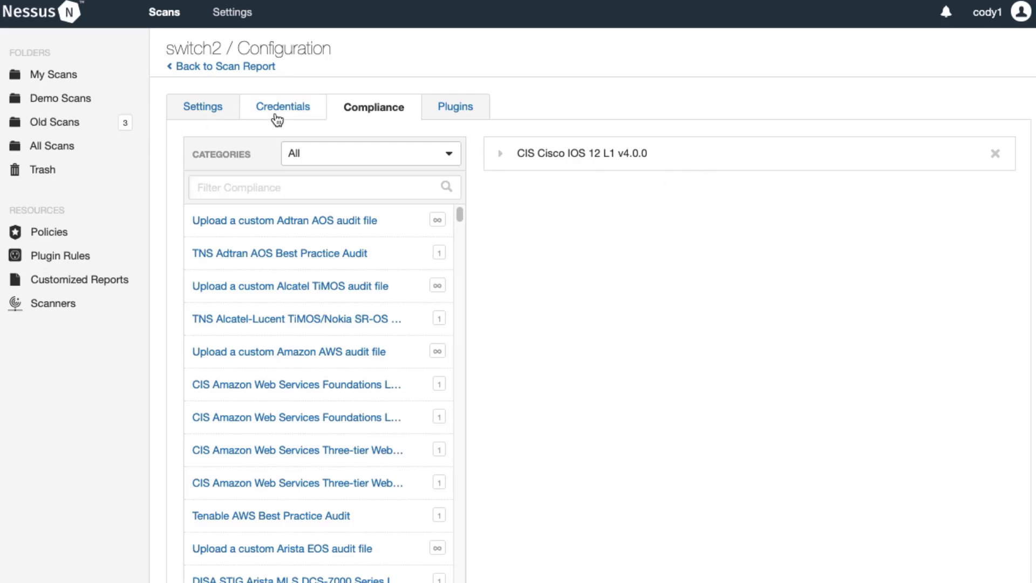
click(198, 561)
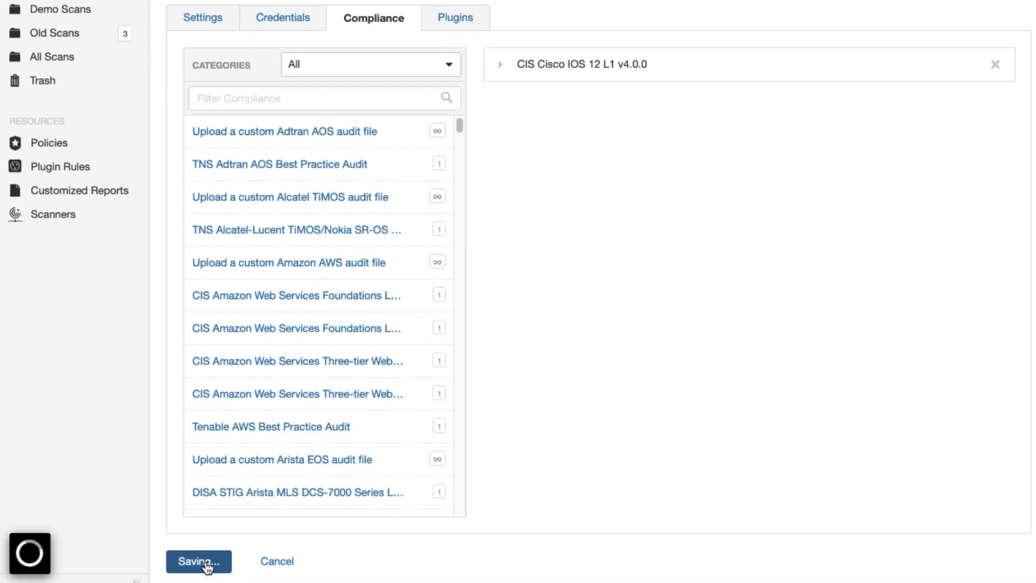
click(198, 561)
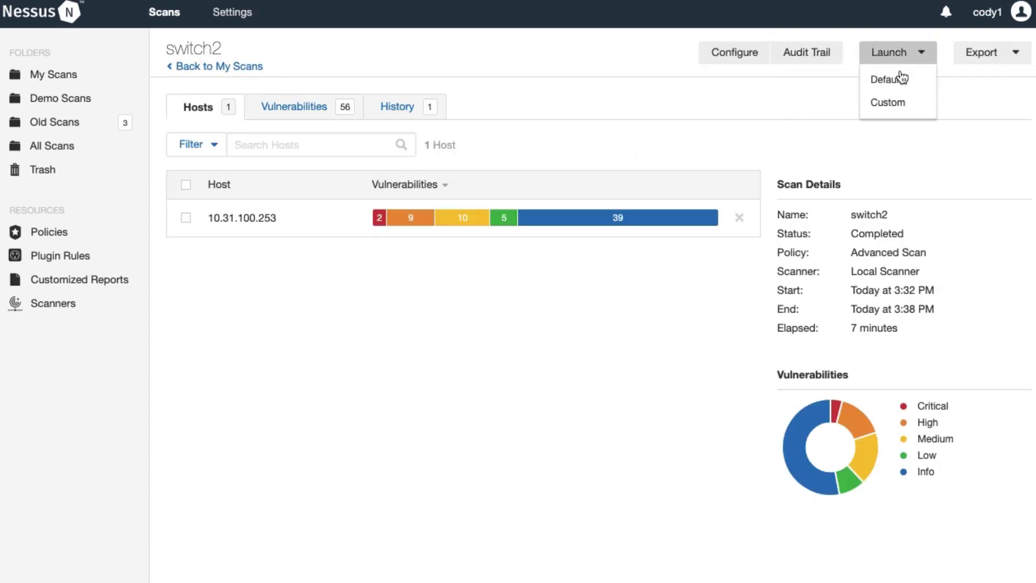
Relaunch switch2 with Default settings and view its 54 mostly failed compliance checks
click(889, 79)
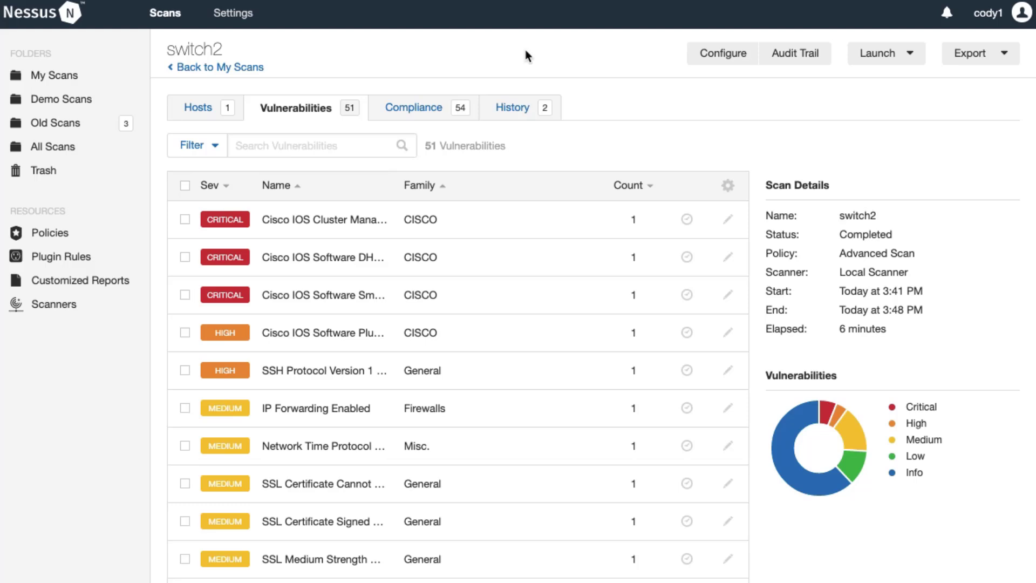
mouse_move(445, 134)
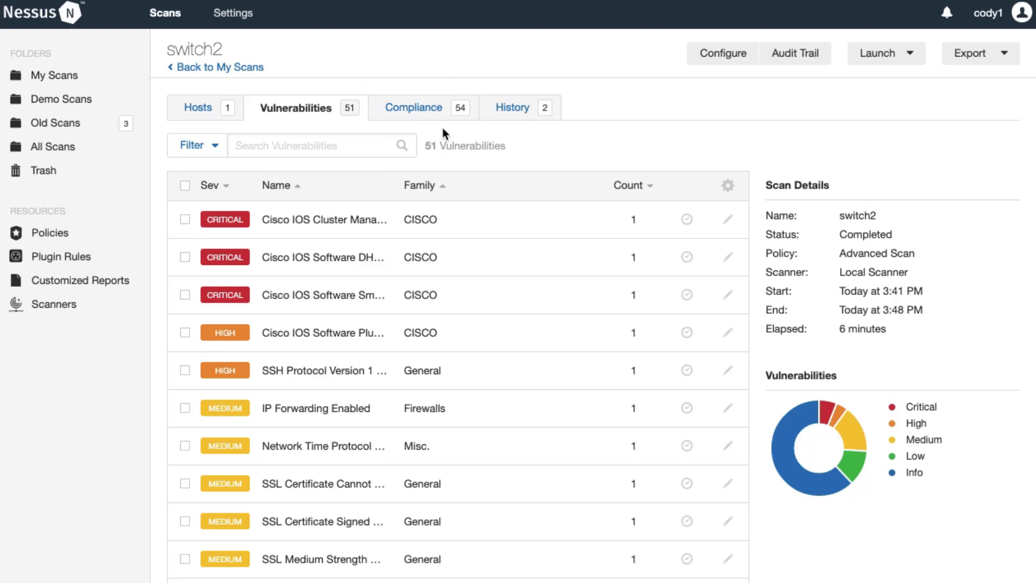
click(413, 107)
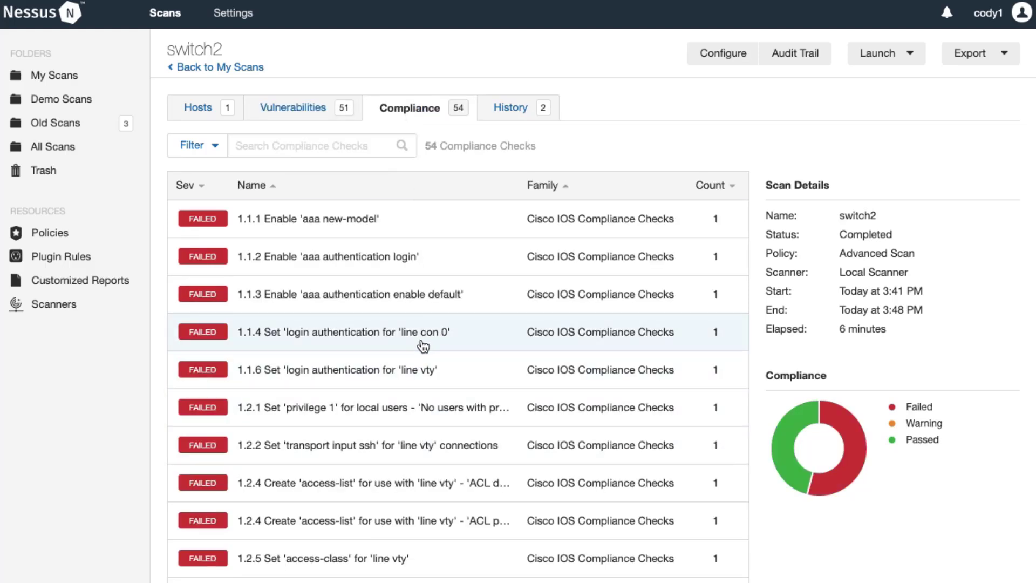
mouse_move(510, 107)
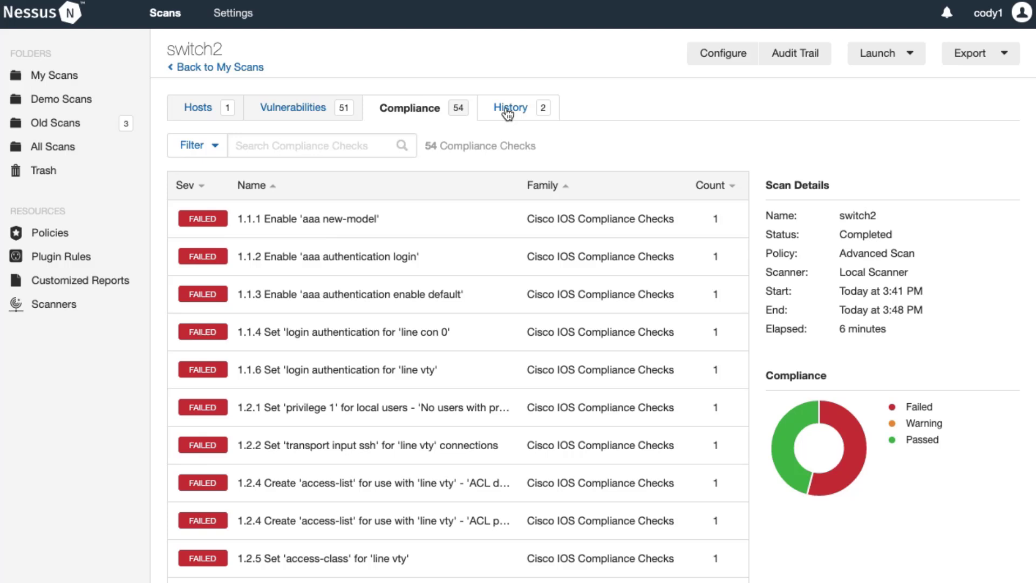
Diff the 3:41 PM and 3:32 PM switch2 runs and list the 4 differing vulnerabilities
click(510, 107)
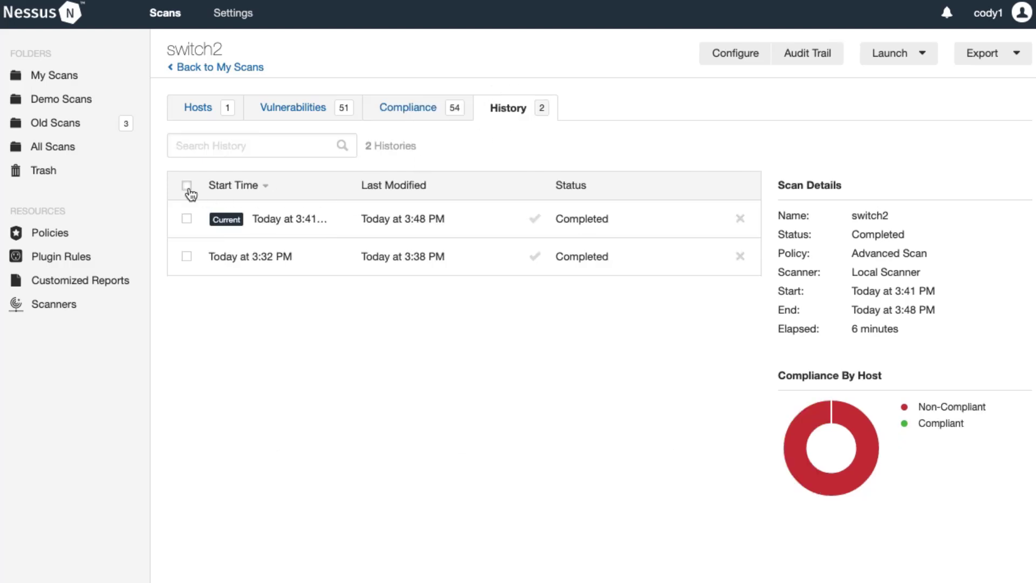
click(188, 219)
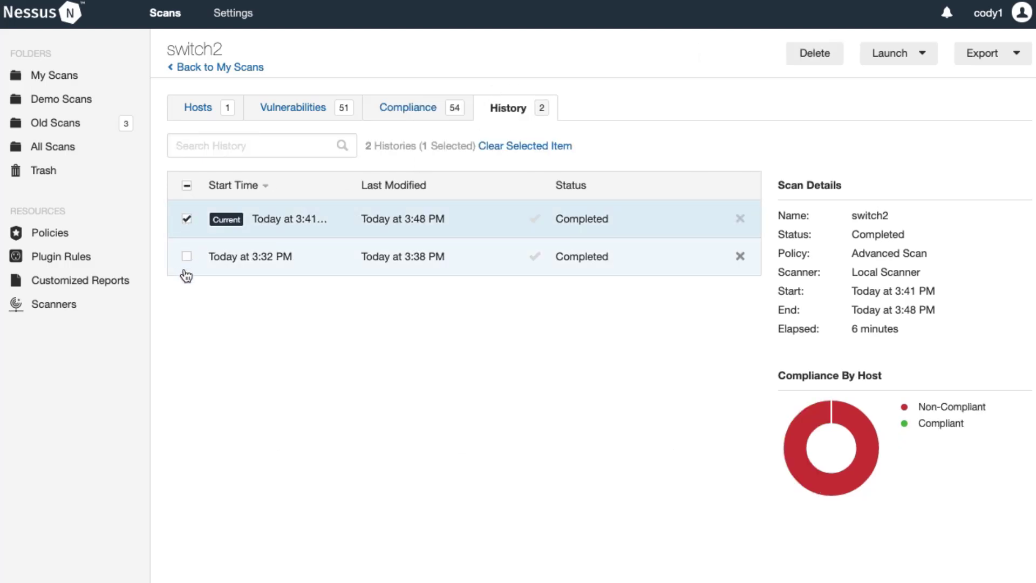
click(188, 256)
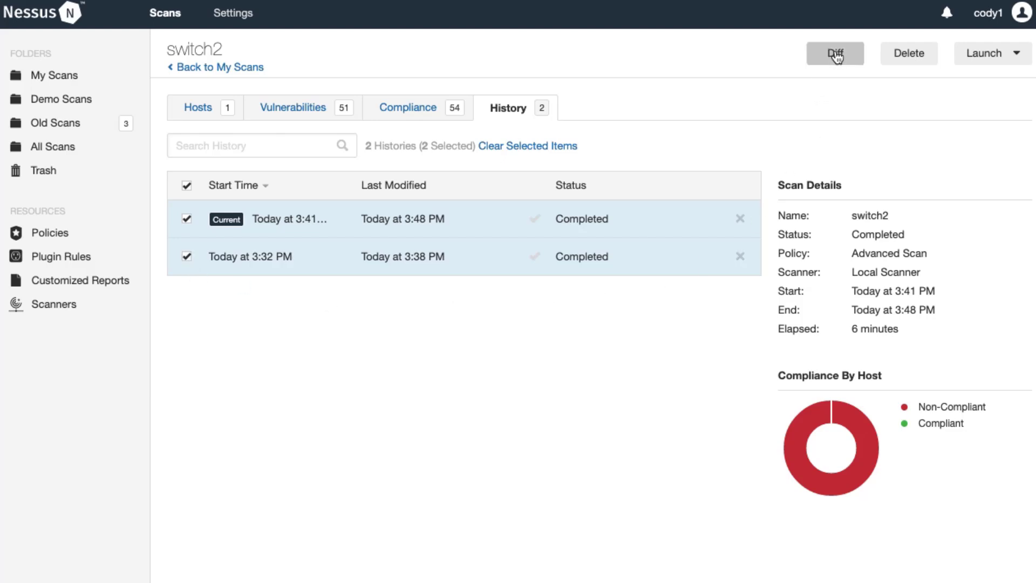
click(835, 53)
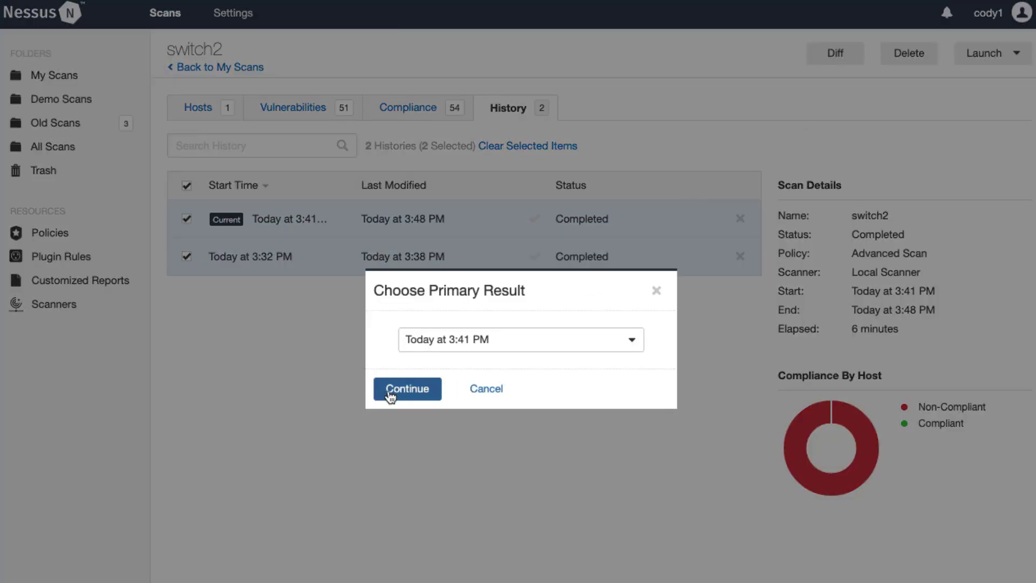
click(406, 389)
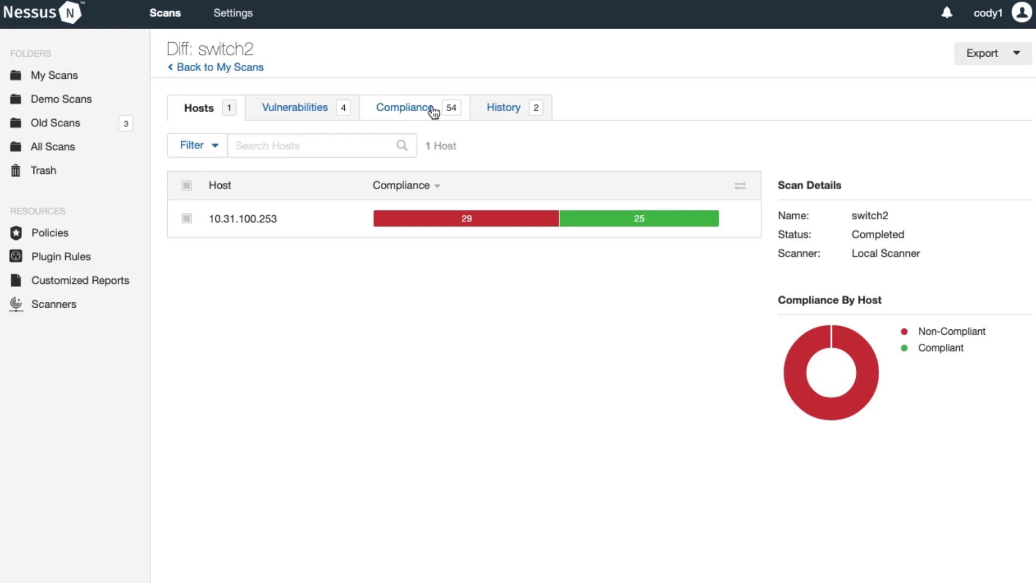
click(294, 107)
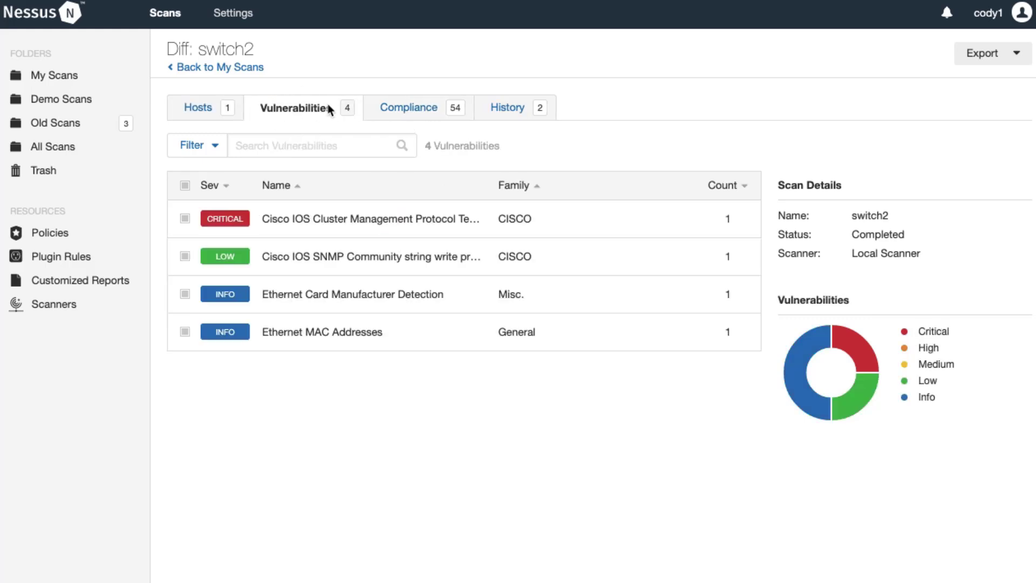
mouse_move(356, 64)
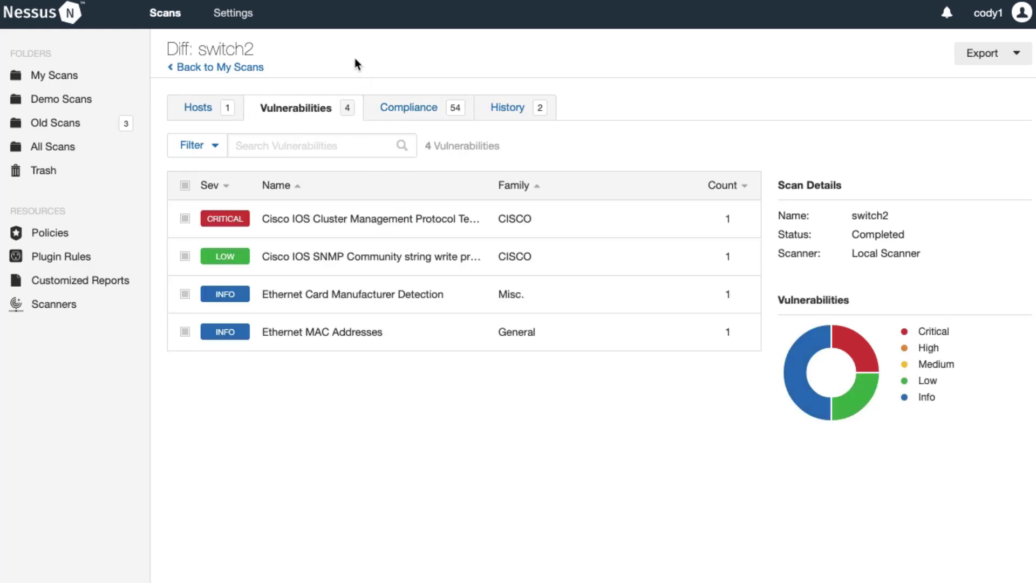
mouse_move(343, 53)
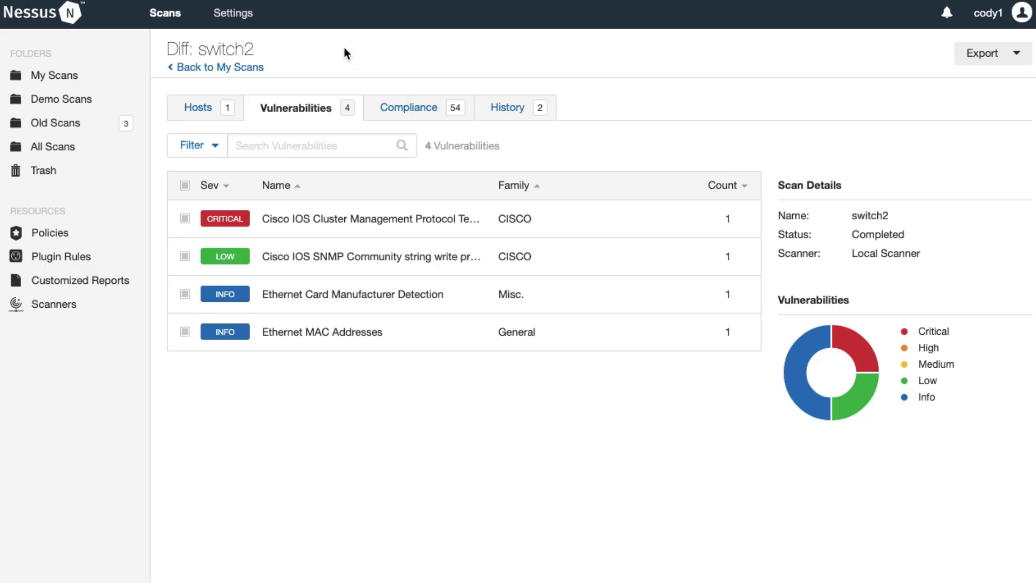